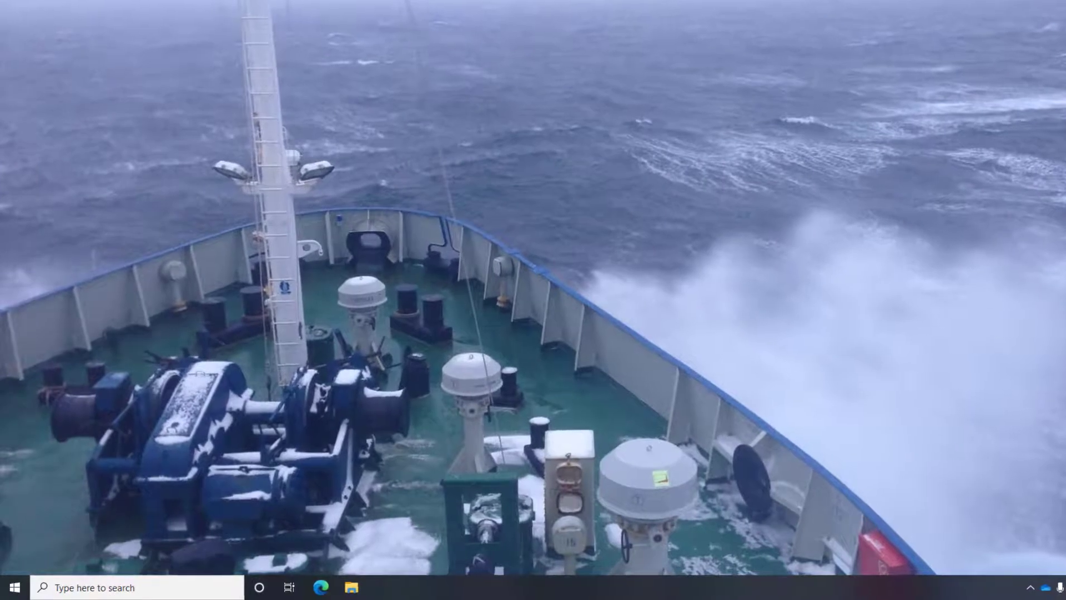
- Search the Start menu for 'backup settings' and reach the Backup page
text(st)
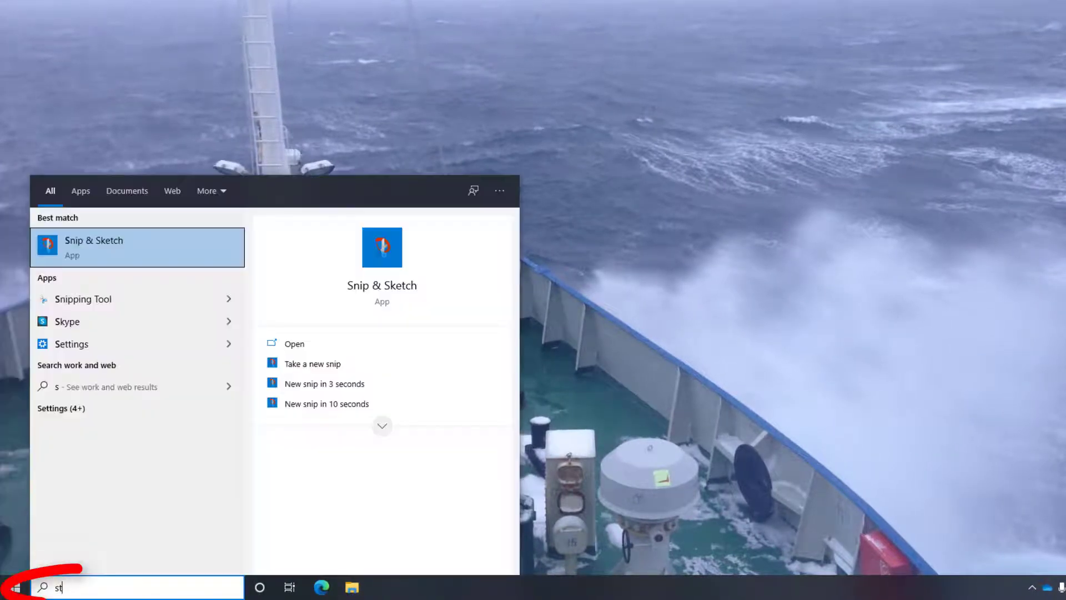
text(backup settings)
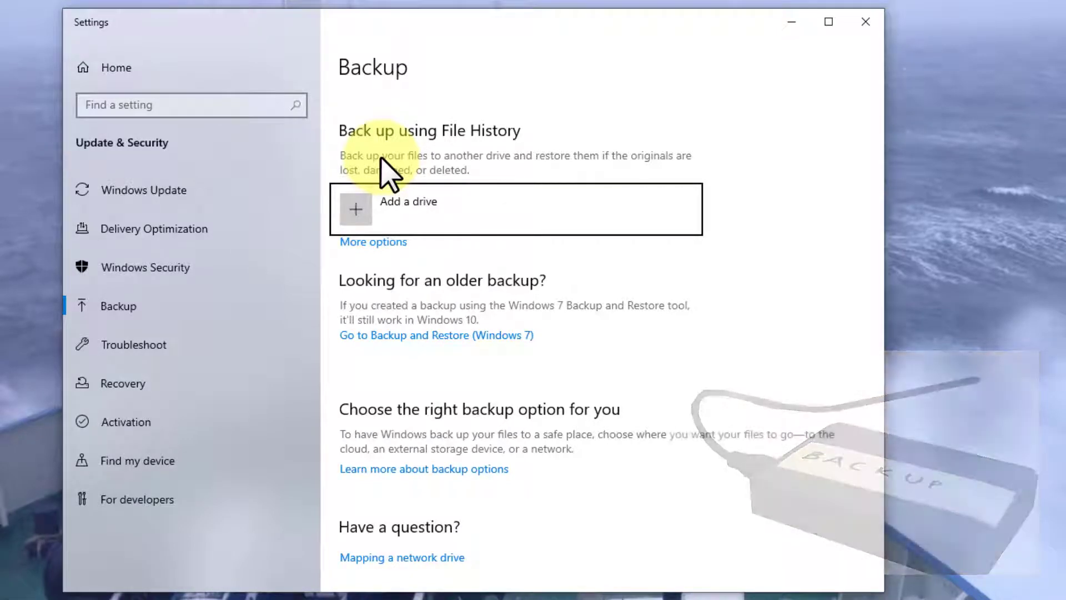
- Add New2U (D:) as the File History backup drive with automatic backup on
click(408, 209)
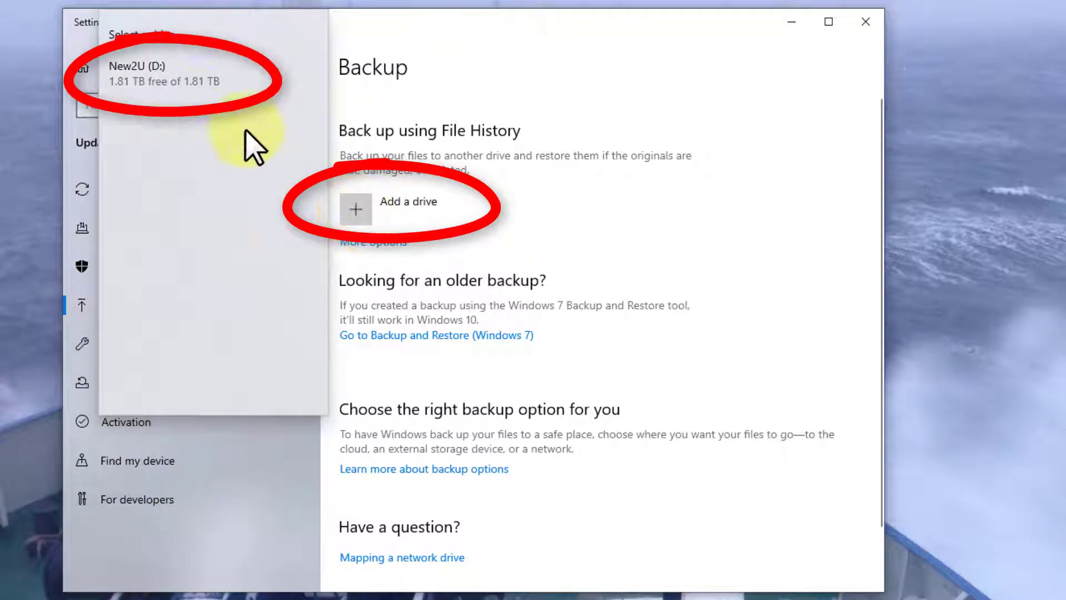
click(144, 73)
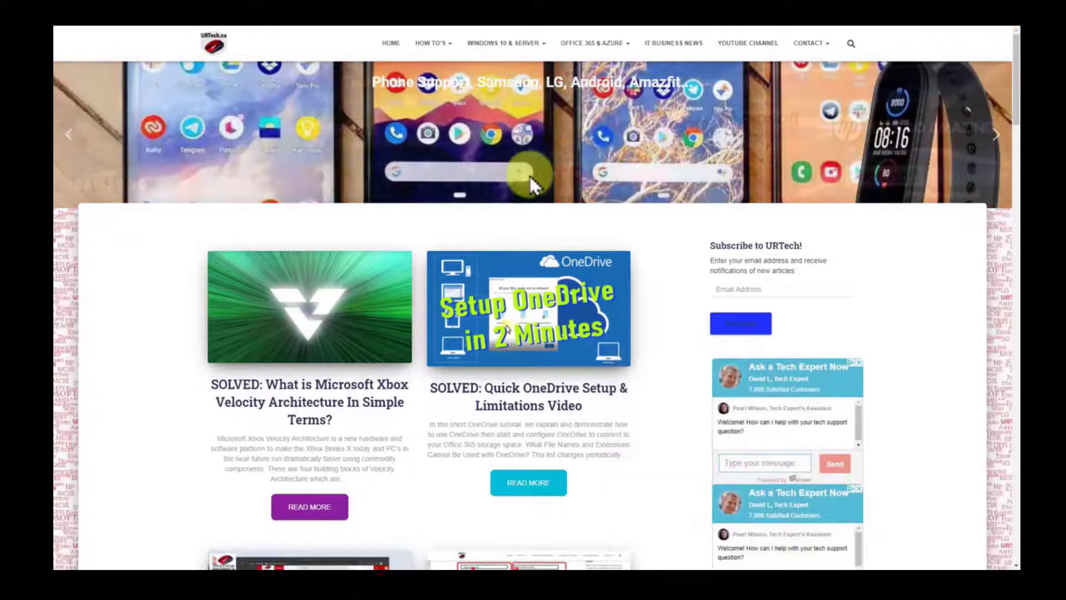
- Browse URTech.ca's Windows 10 8 7 Vista & XP how-to article list
click(506, 43)
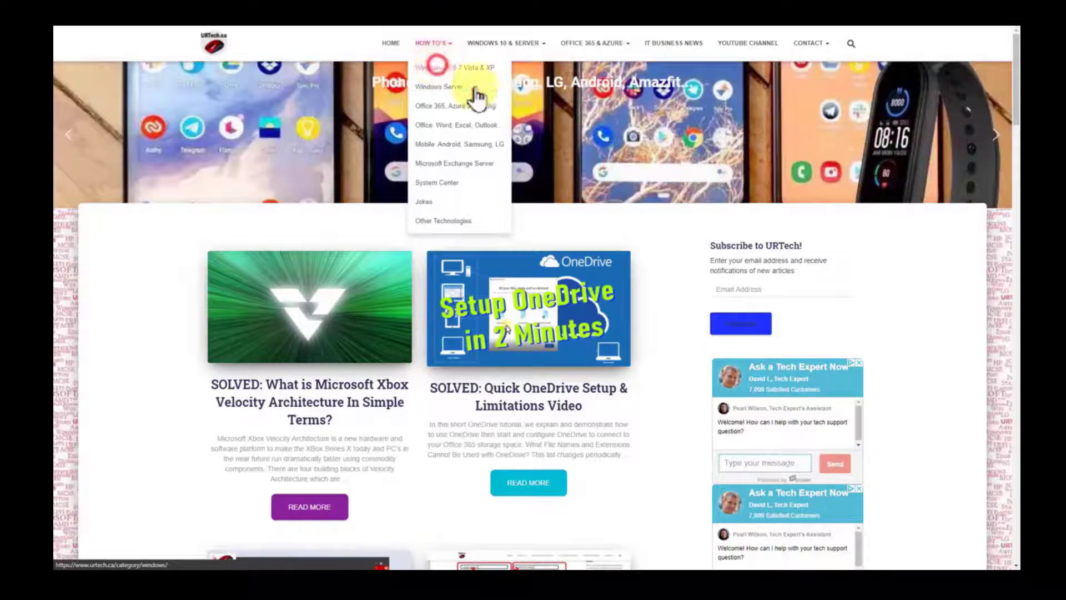
click(449, 67)
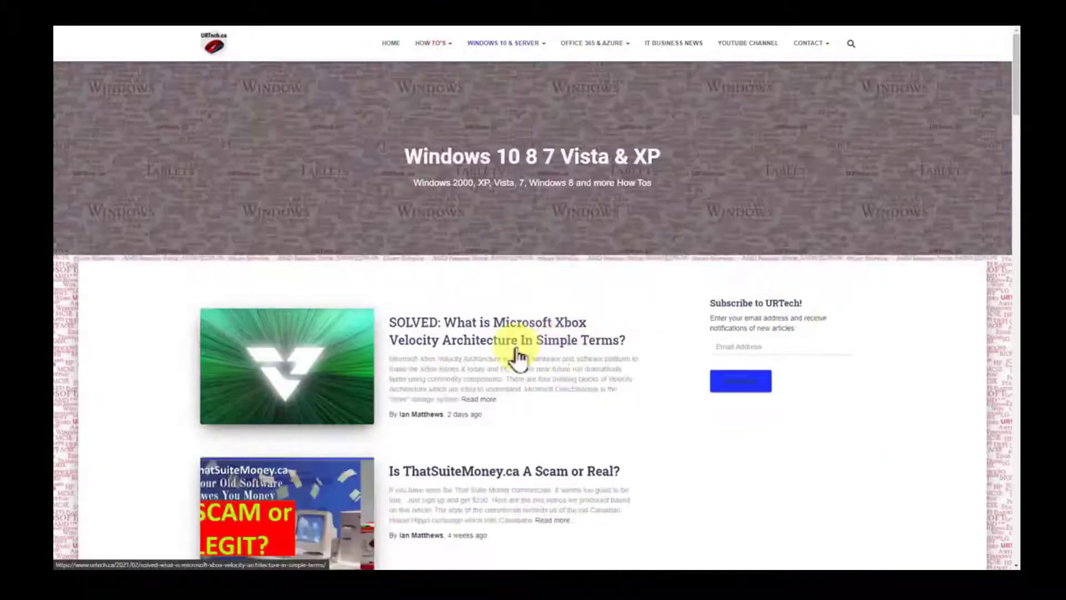
scroll(down, 3)
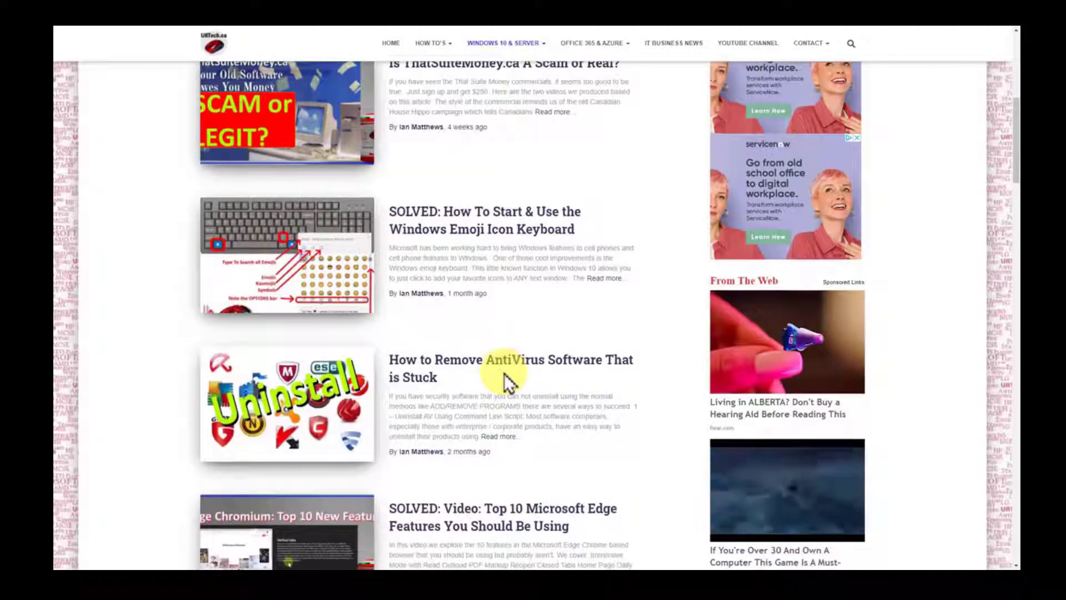
scroll(down, 3)
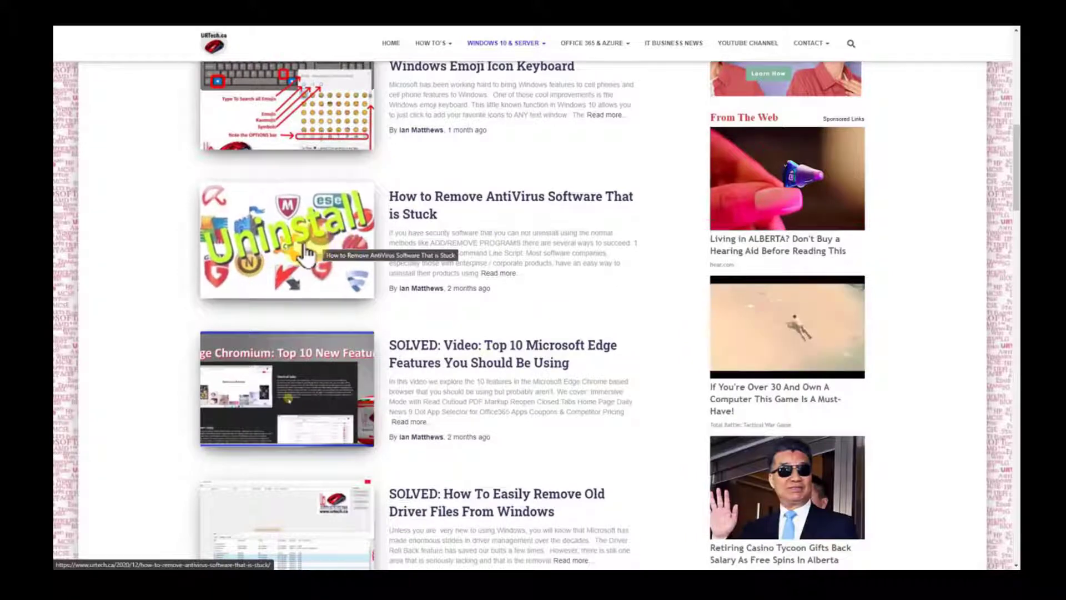
scroll(down, 3)
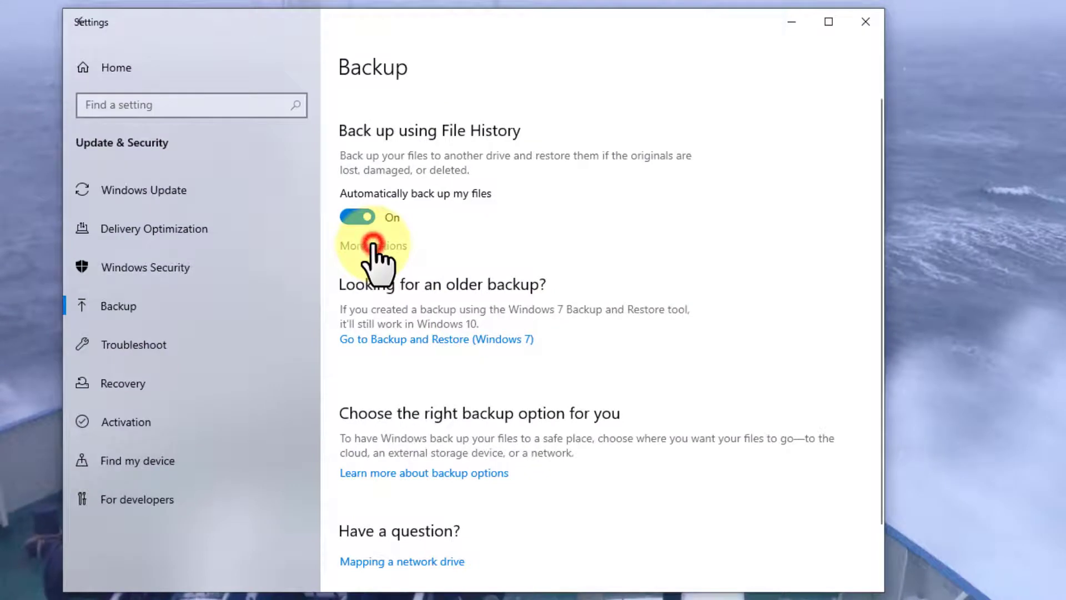
- Review File History's More options page: hourly schedule, kept forever, backed-up folder list
click(373, 246)
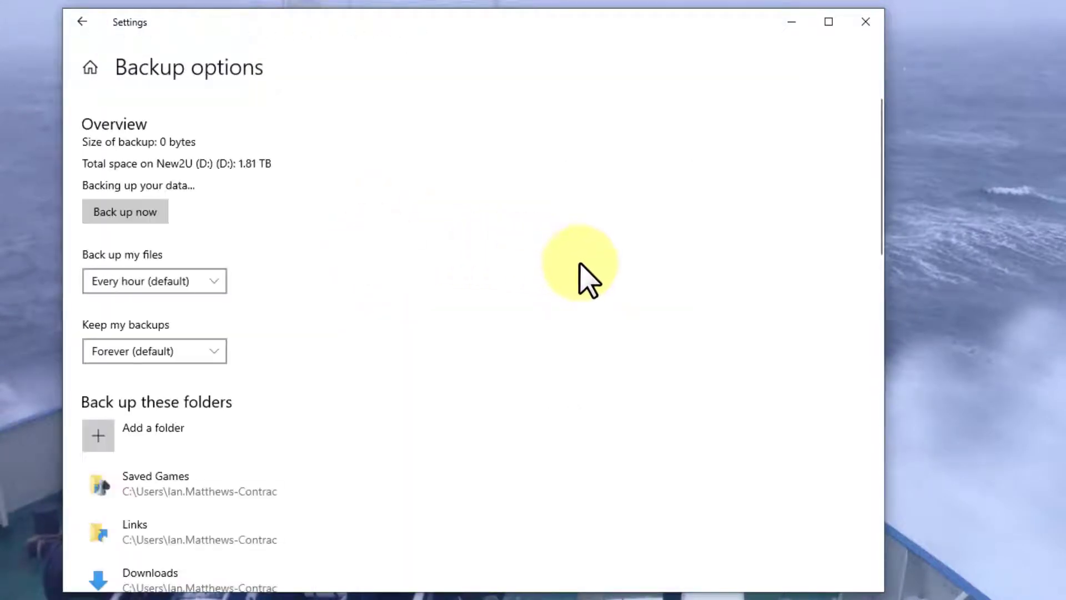
mouse_move(870, 585)
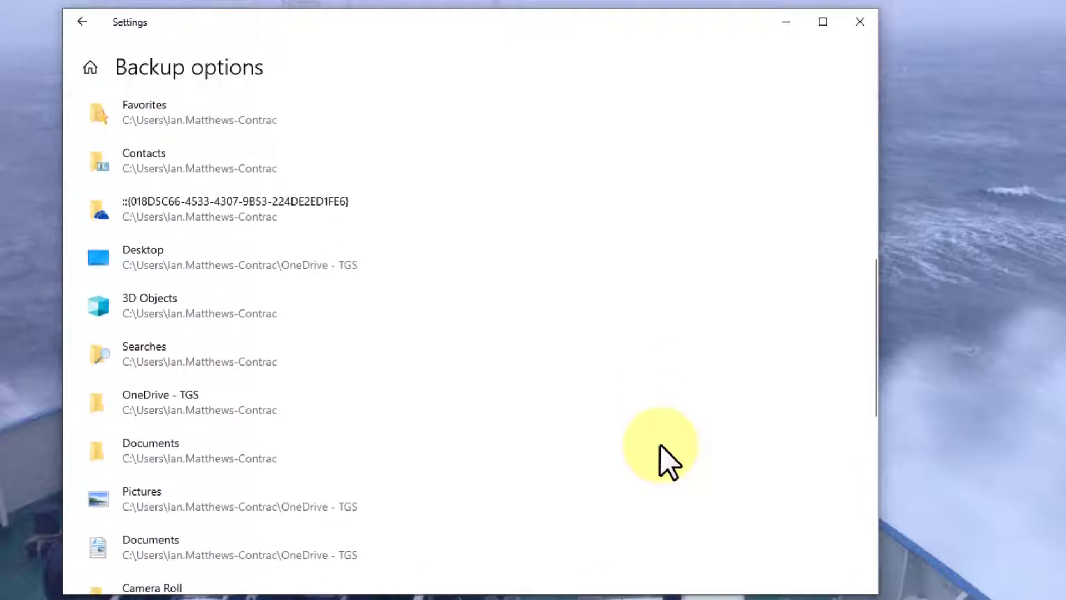
scroll(down, 3)
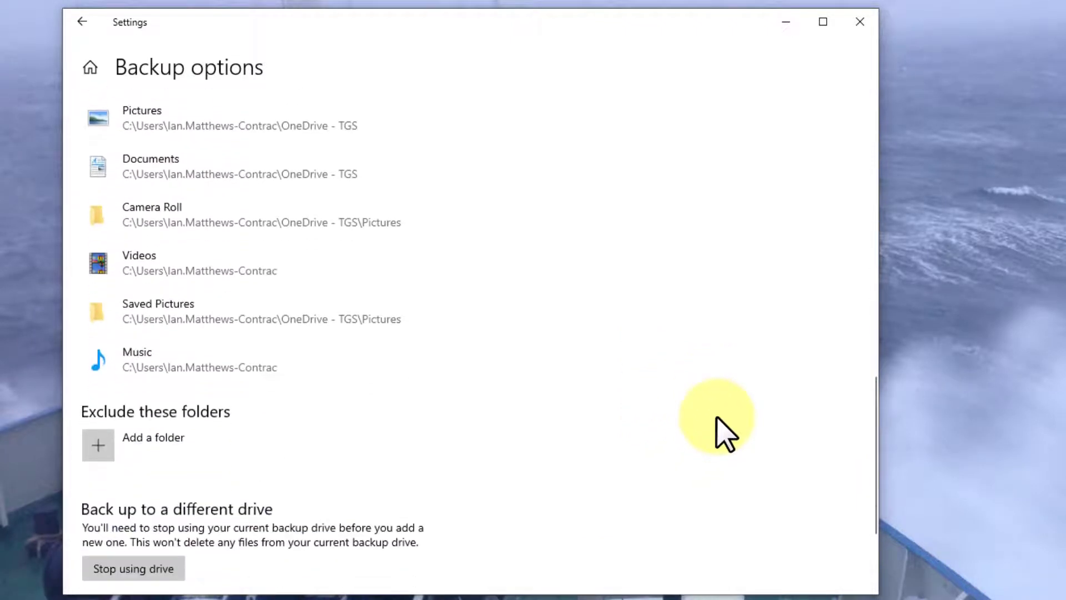
scroll(down, 3)
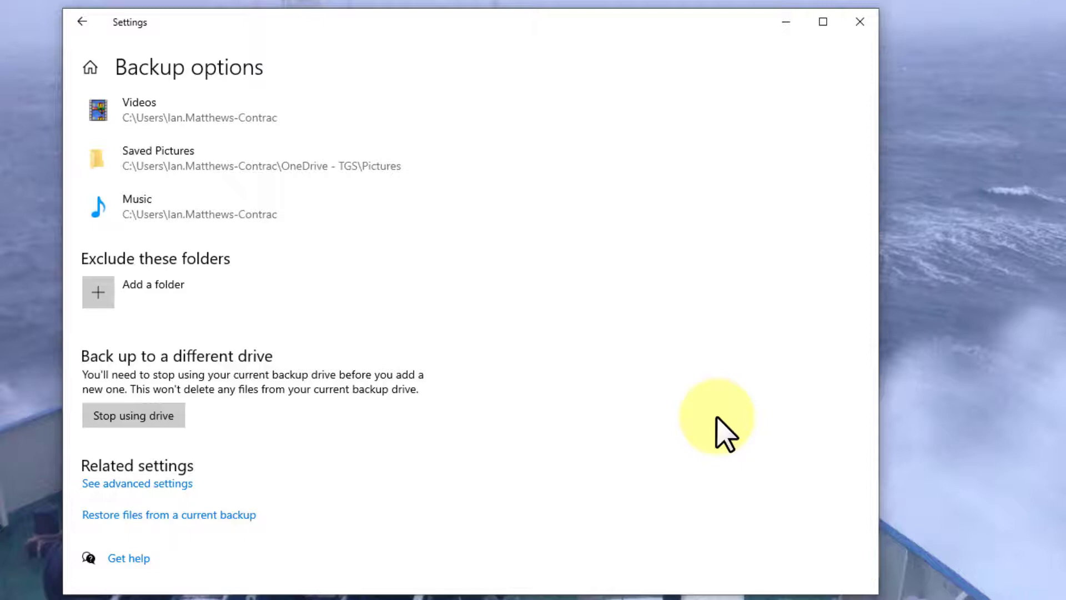
scroll(up, 3)
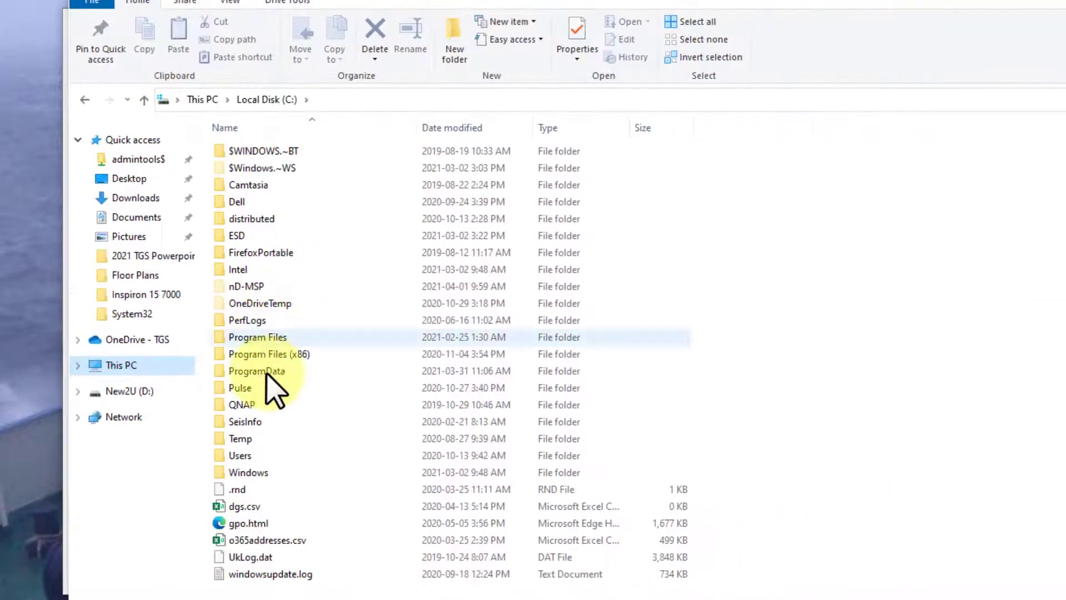
- Create a new folder on C: named 'My Crazy Private Stuff'
right_click(272, 388)
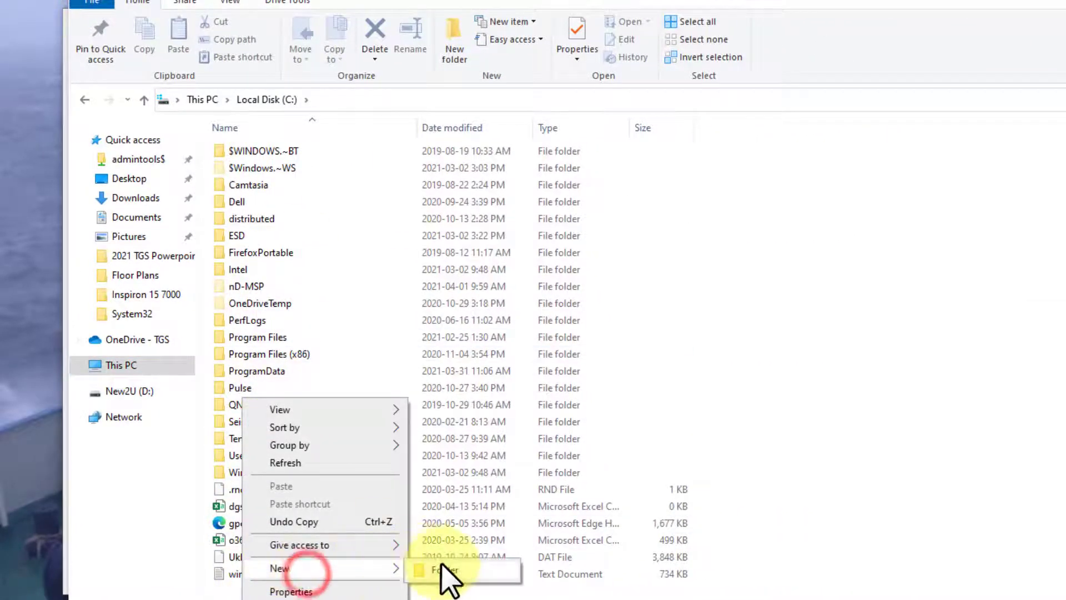
click(444, 570)
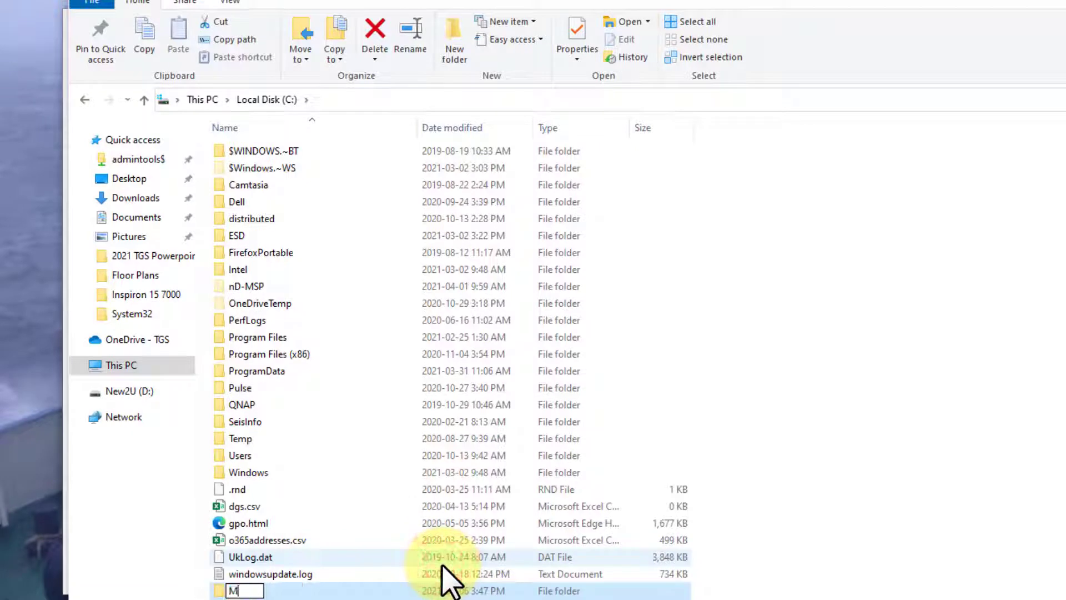
text(y Crazy)
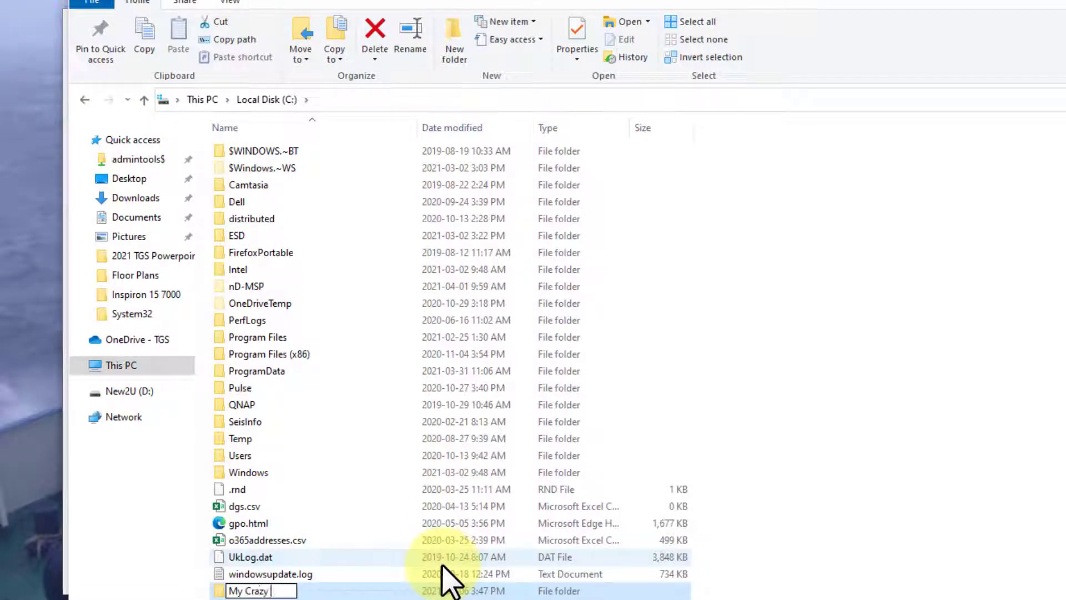
text(Private Stuff)
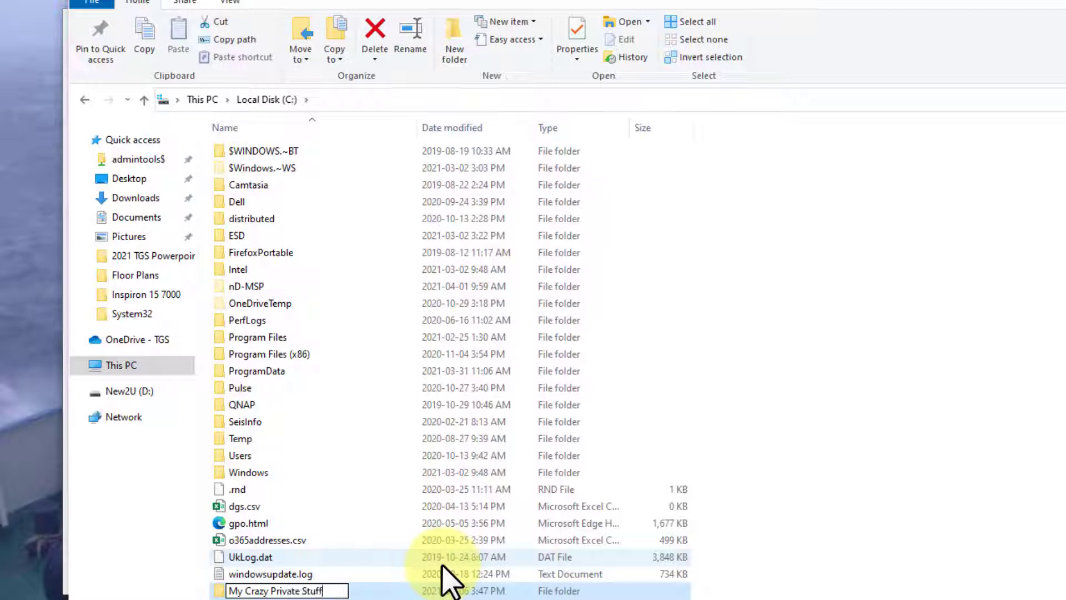
- Inside that folder create a new Microsoft Word document
double_click(276, 589)
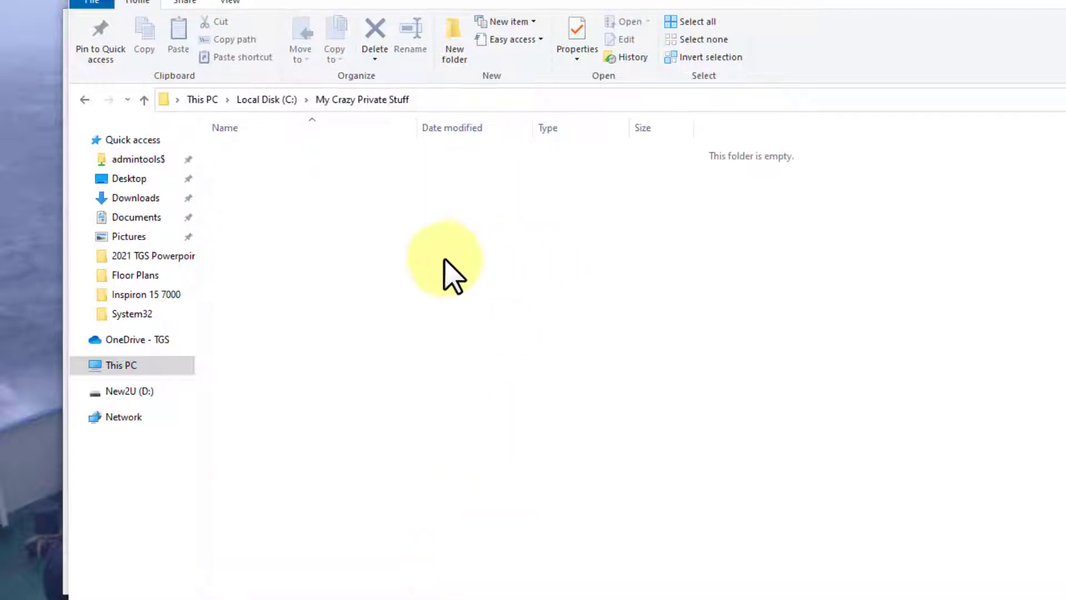
right_click(445, 260)
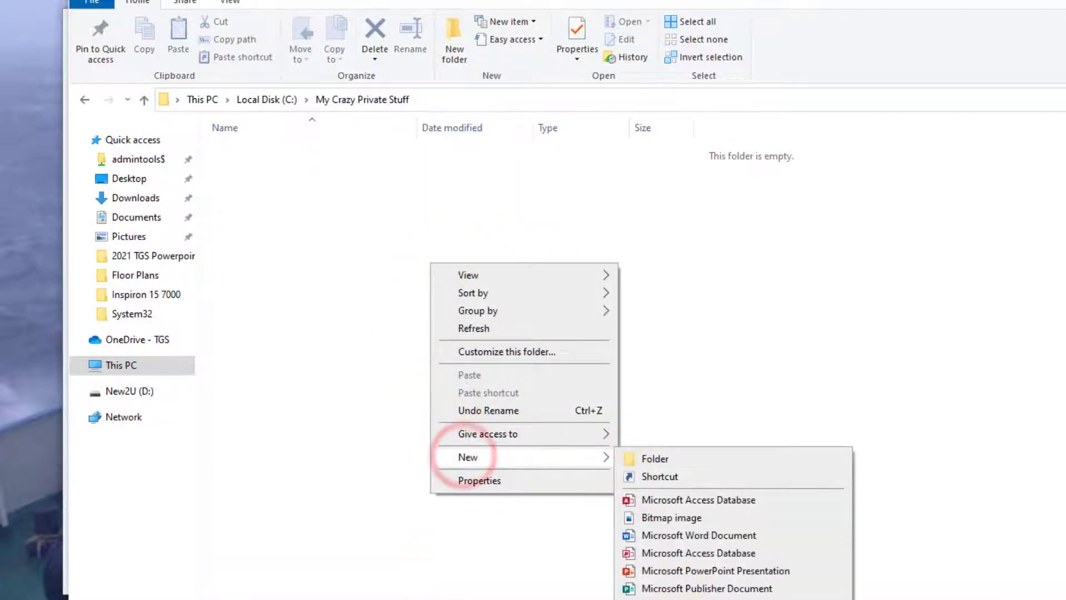
mouse_move(697, 561)
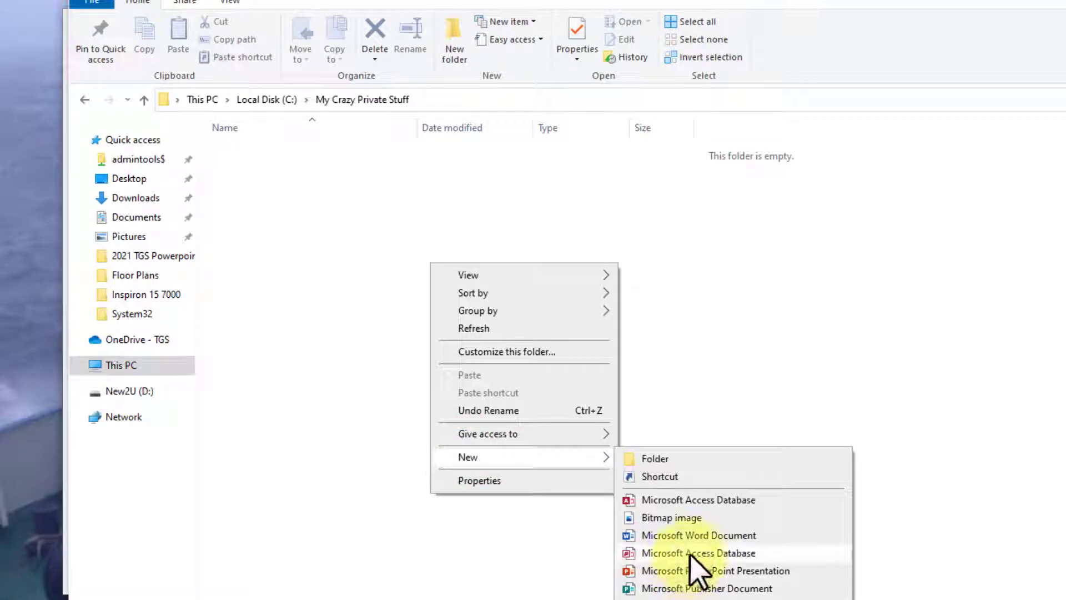
click(698, 535)
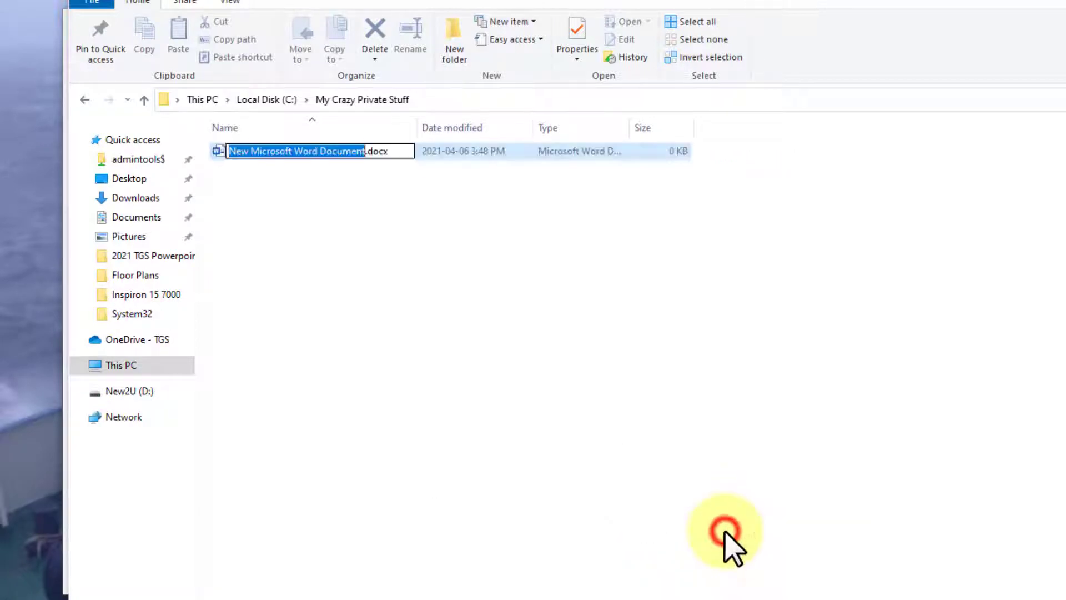
text(lans)
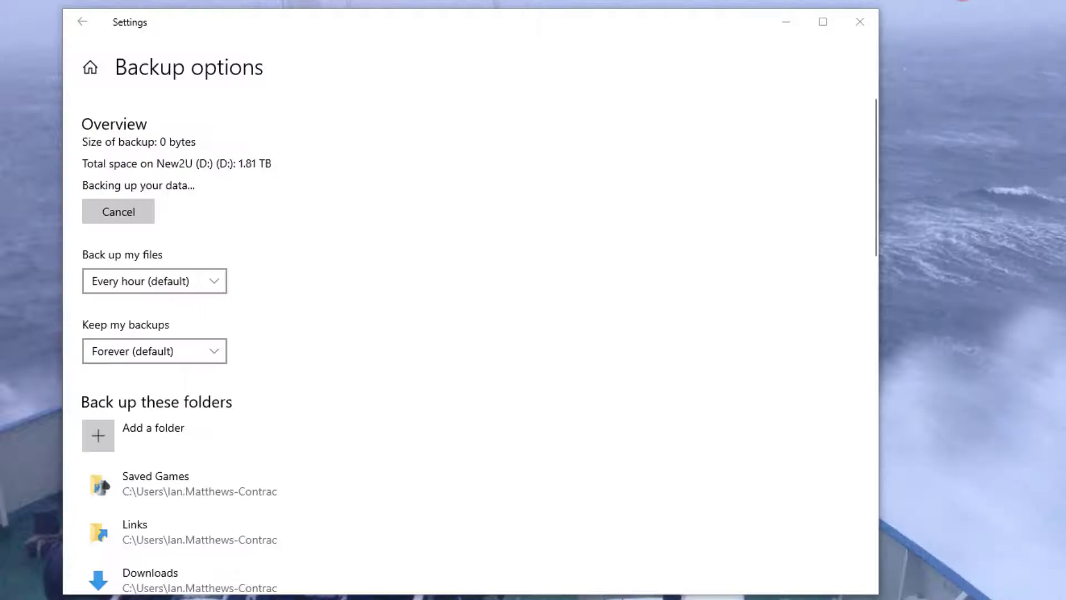
mouse_move(669, 345)
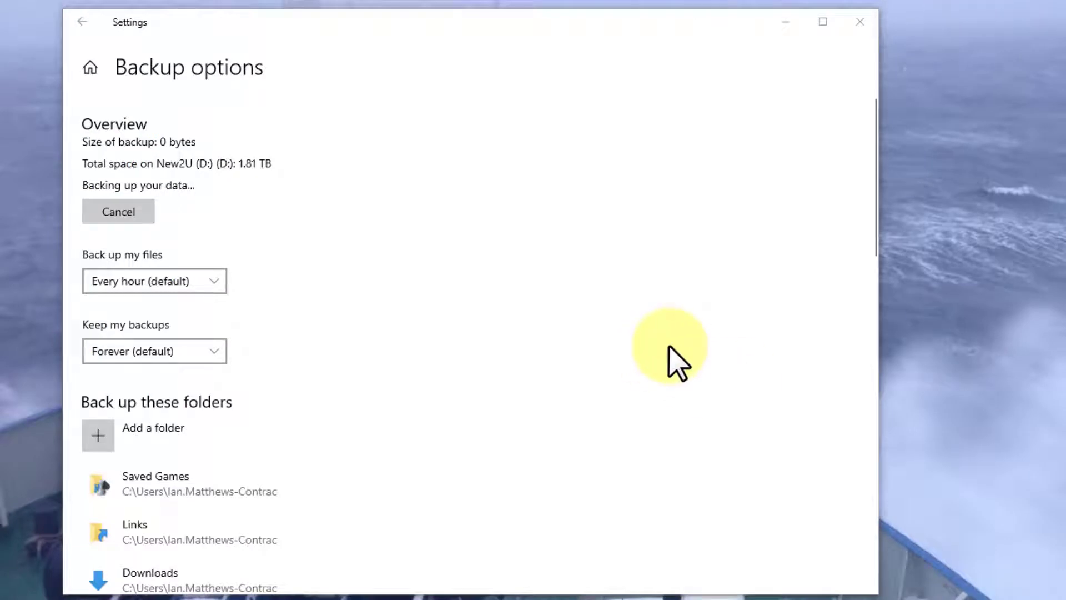
mouse_move(98, 435)
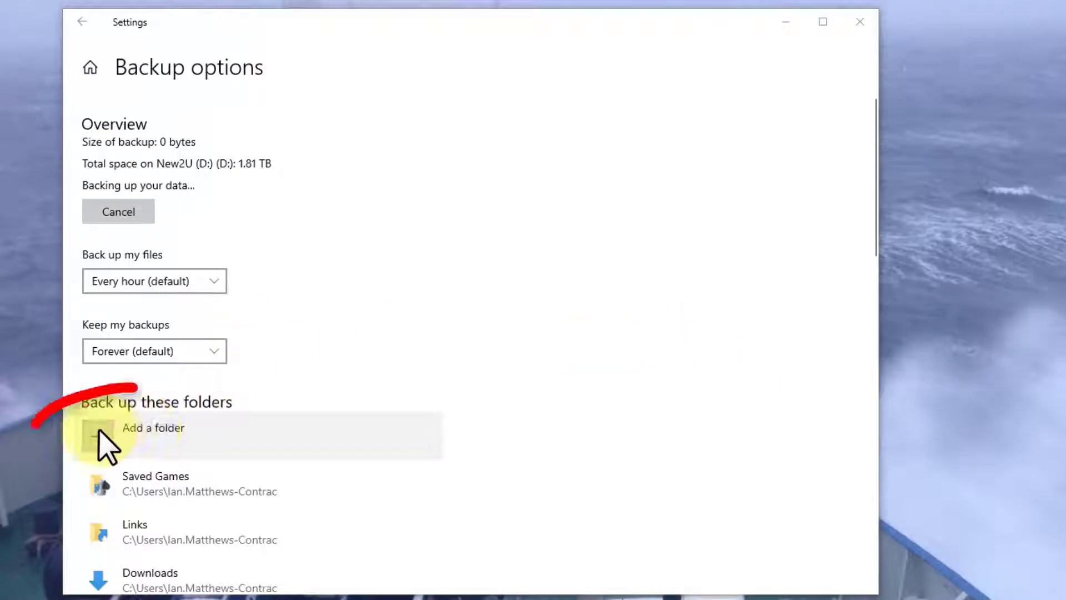
- Add C:\My Crazy Private Stuff to the folders File History backs up
click(153, 427)
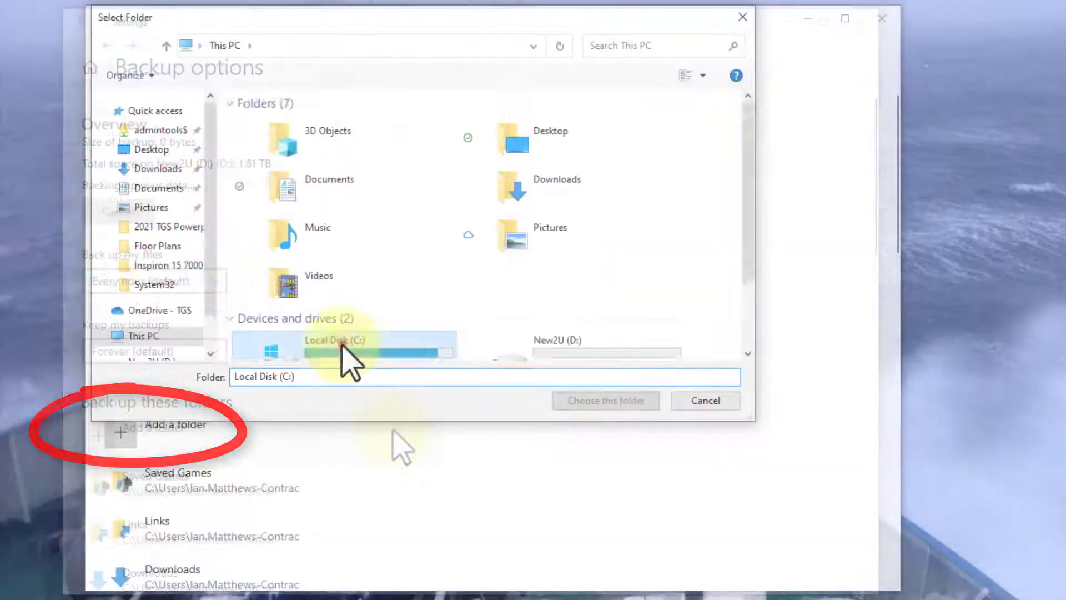
double_click(334, 340)
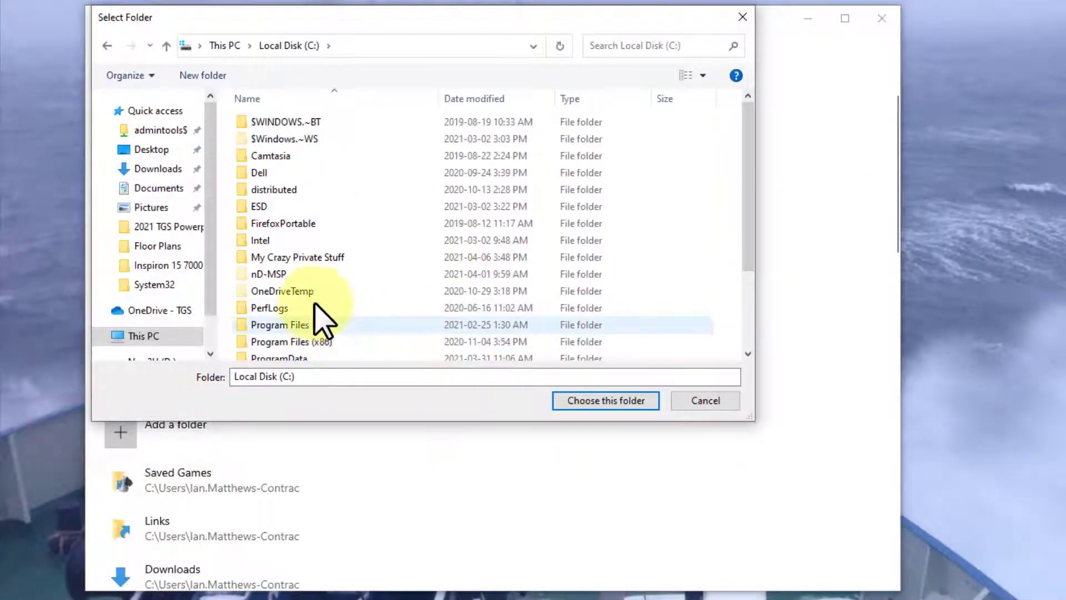
click(298, 256)
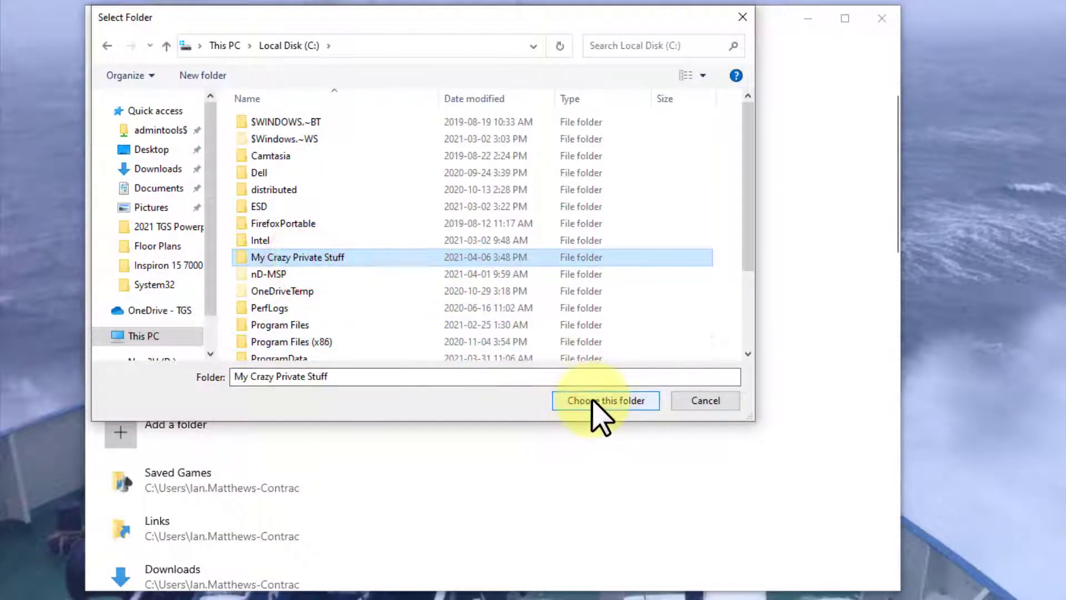
click(604, 400)
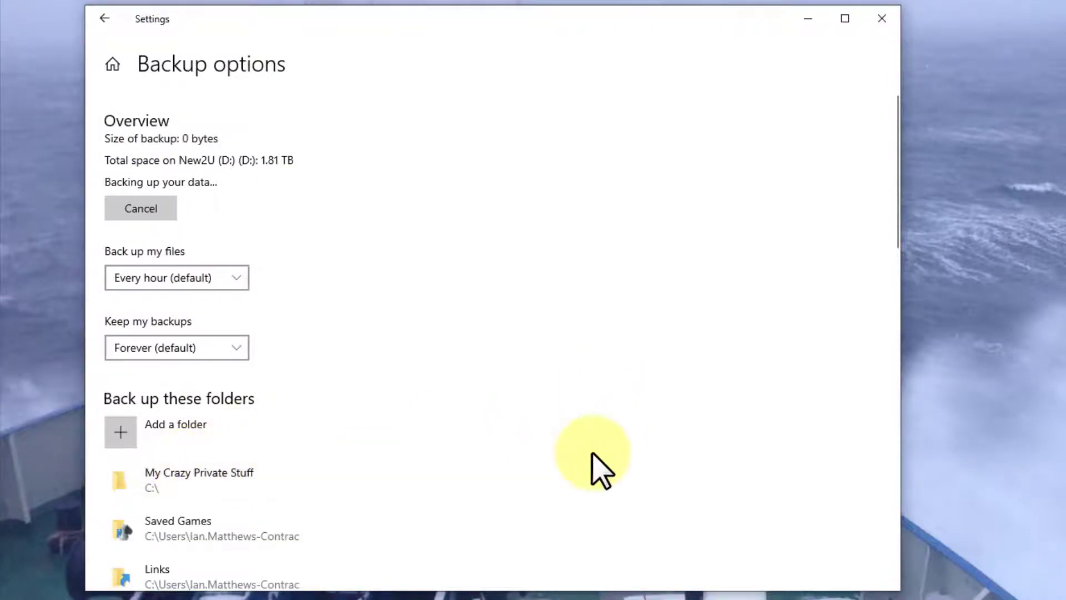
- Select Music in the backed-up folder list to reveal its Remove option
scroll(down, 3)
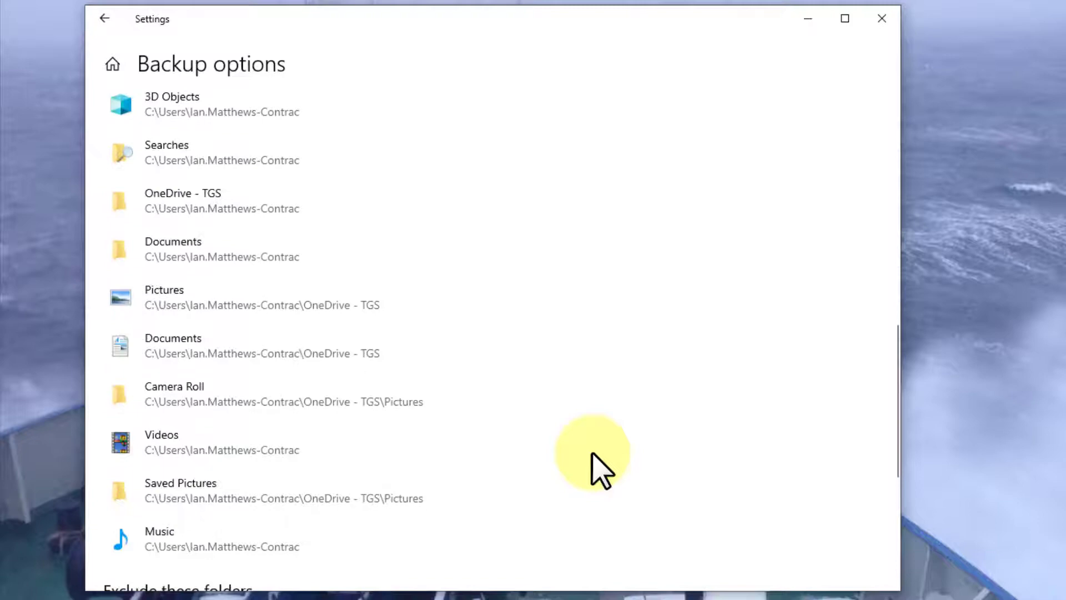
scroll(down, 3)
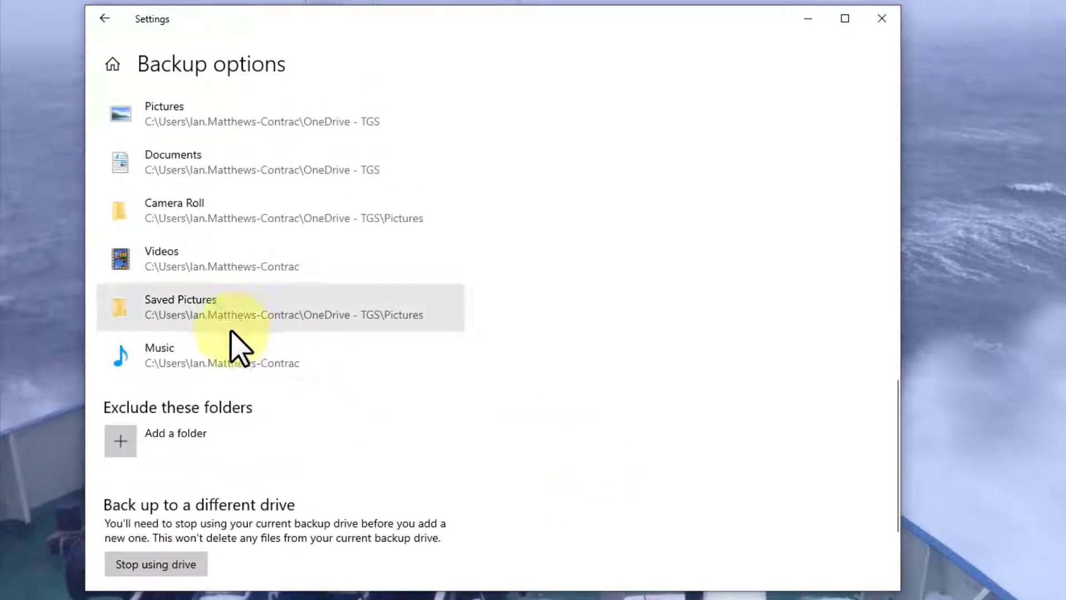
mouse_move(218, 360)
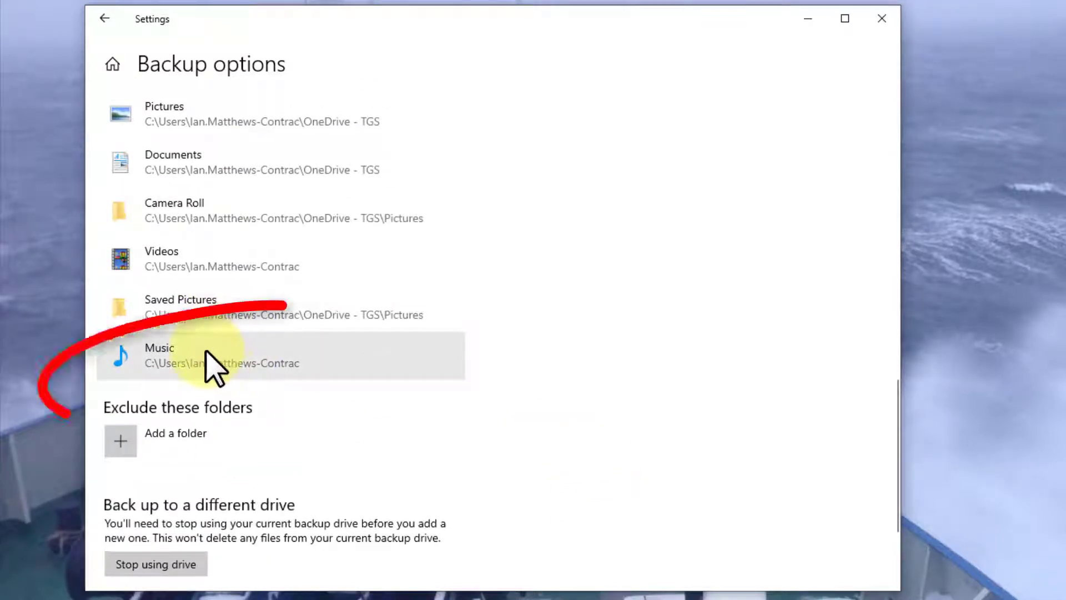
click(204, 356)
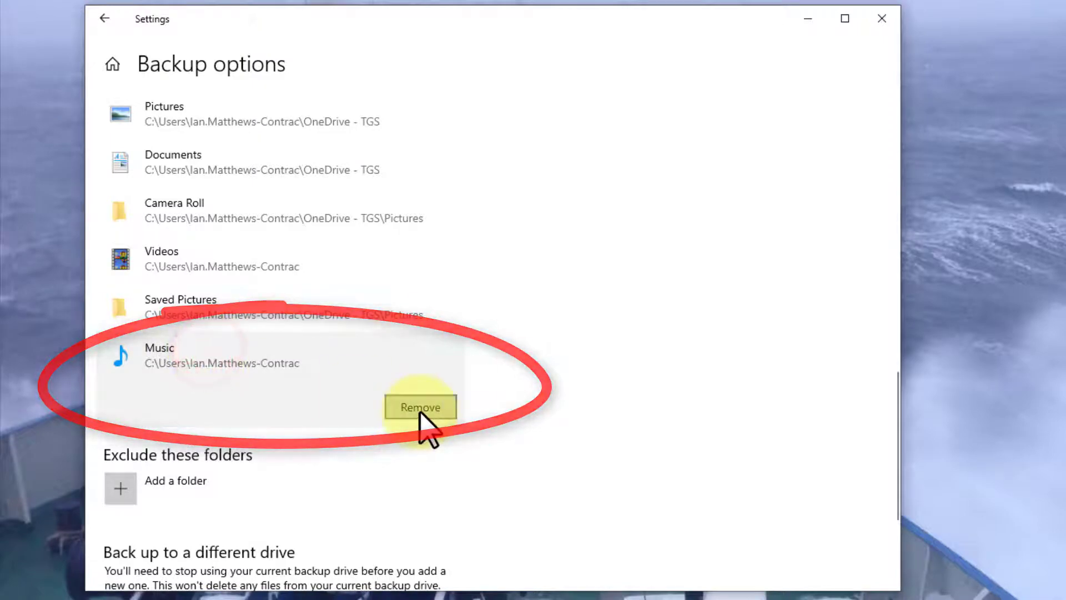
mouse_move(128, 490)
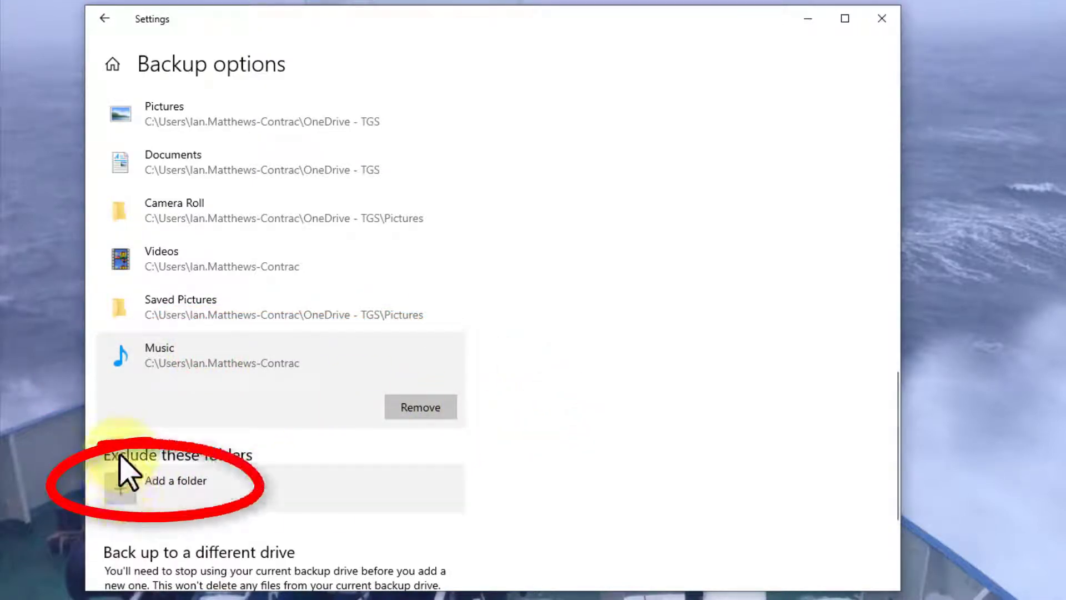
- Exclude Downloads\Inspiron 15 7000 from the File History backup
click(119, 488)
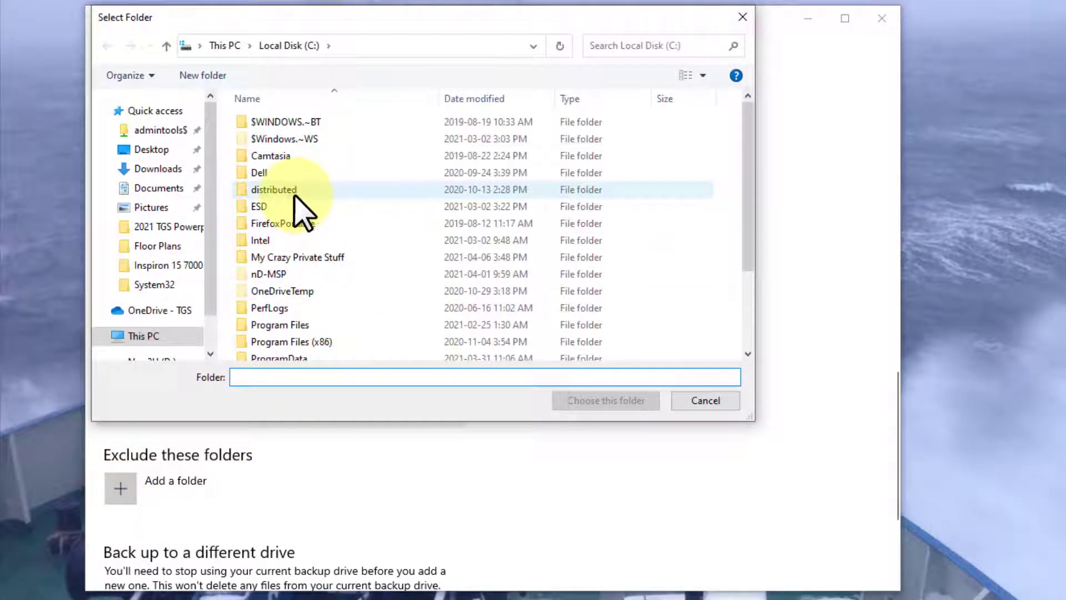
click(158, 167)
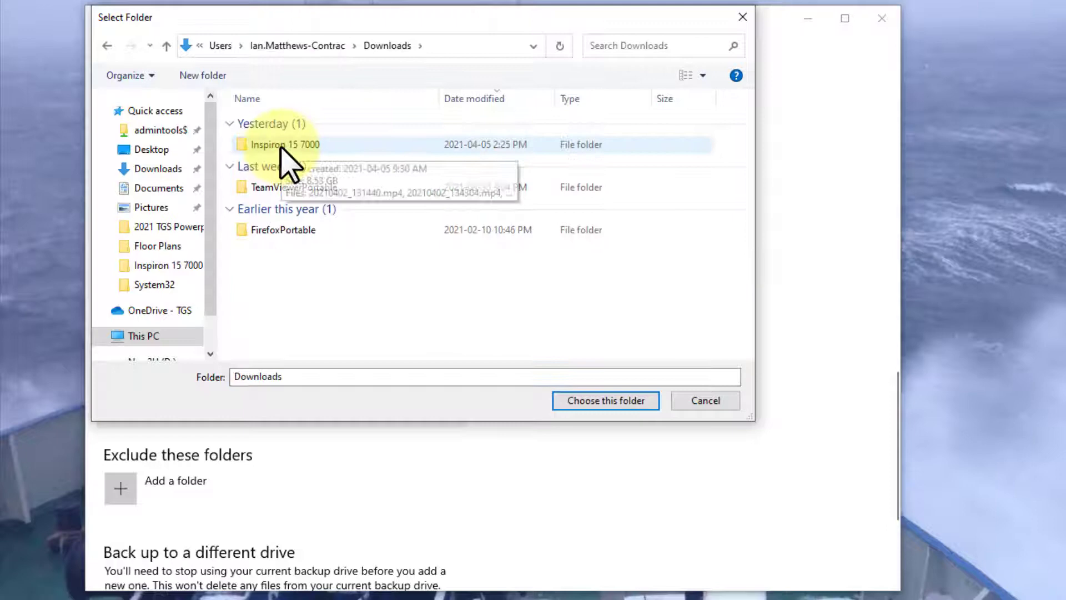
click(284, 144)
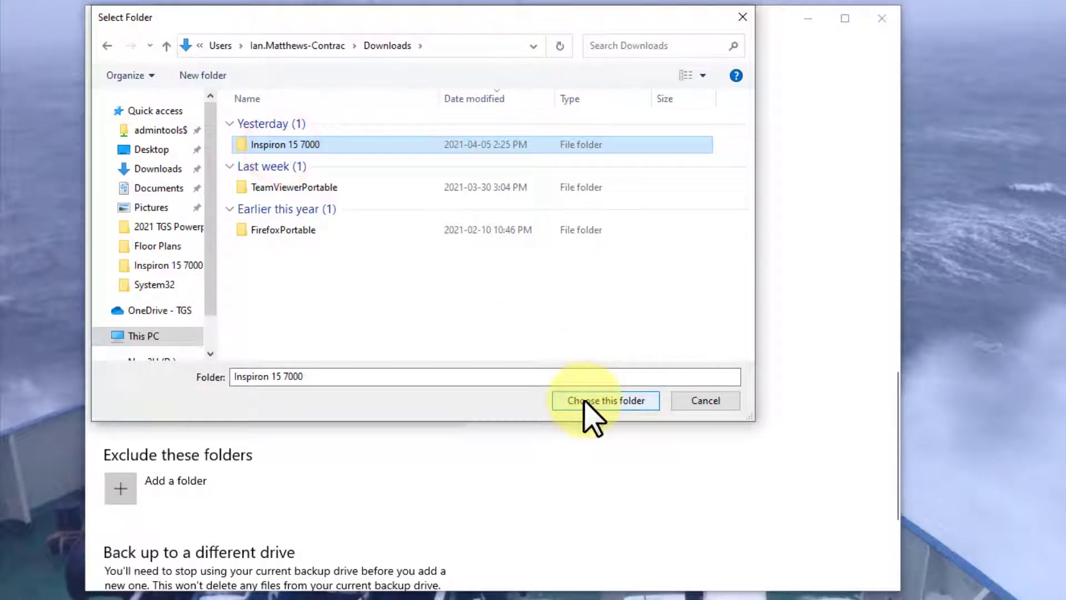
click(605, 400)
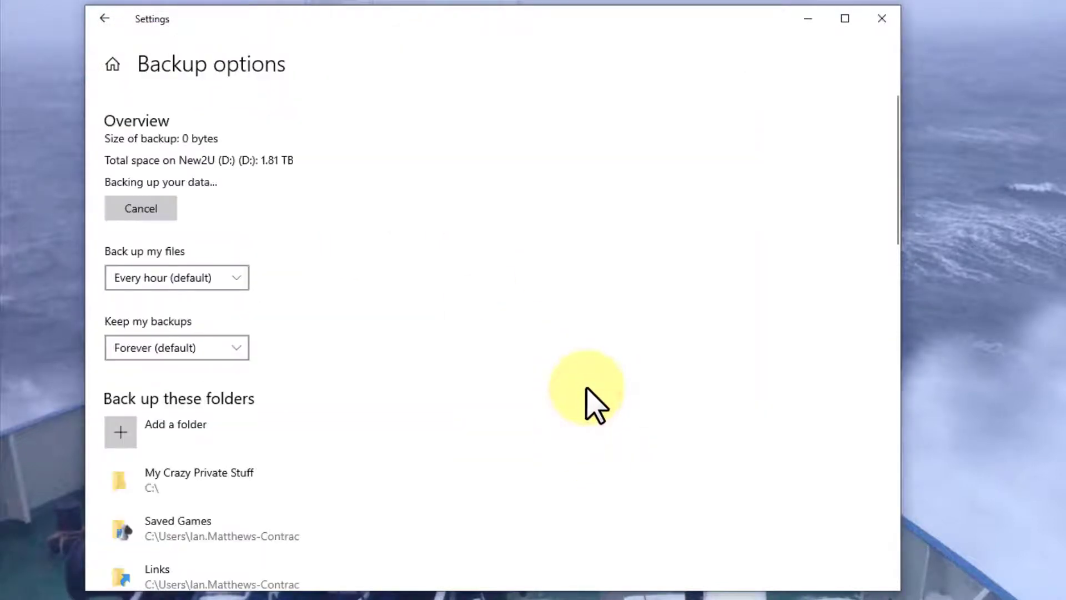
mouse_move(523, 442)
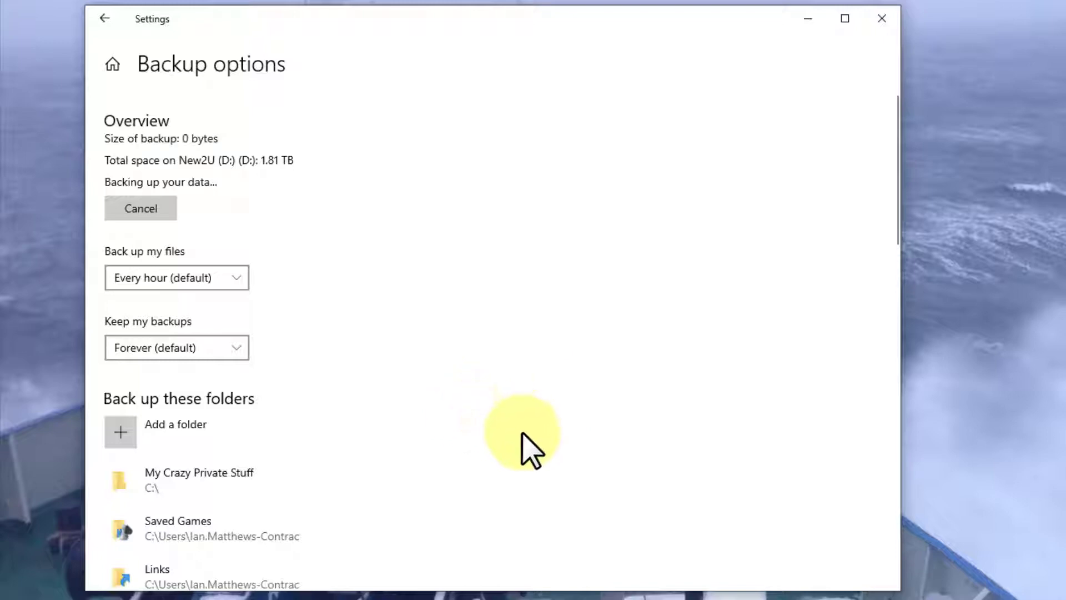
mouse_move(217, 480)
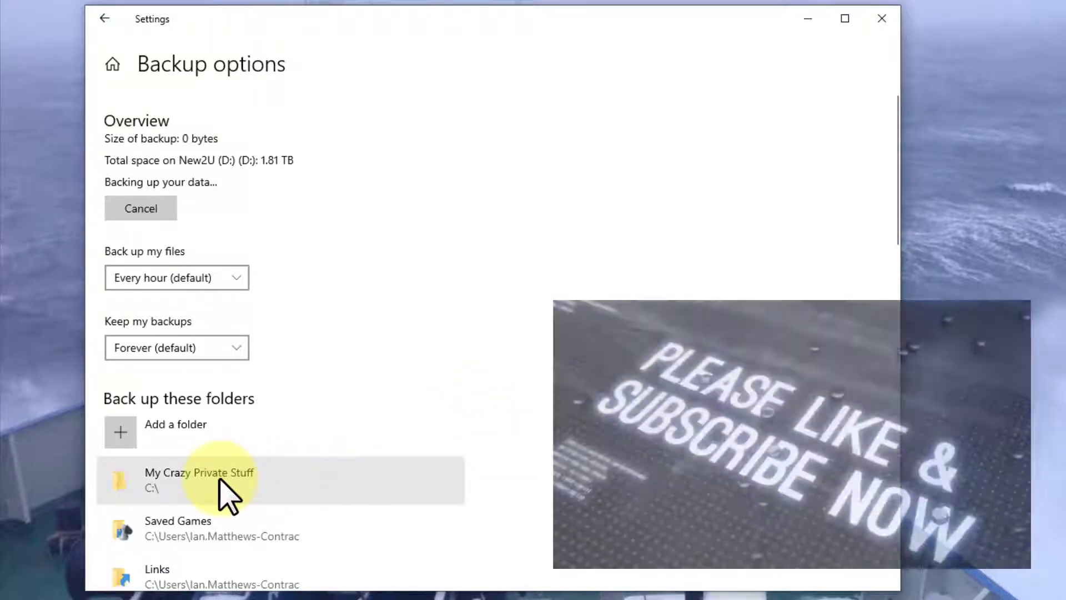
scroll(down, 3)
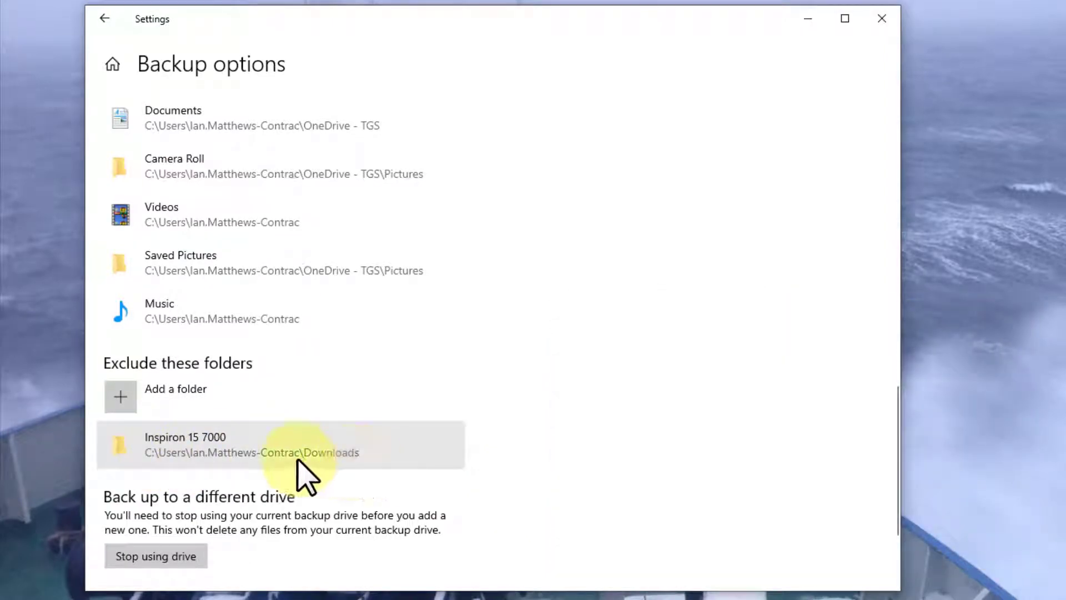
scroll(down, 3)
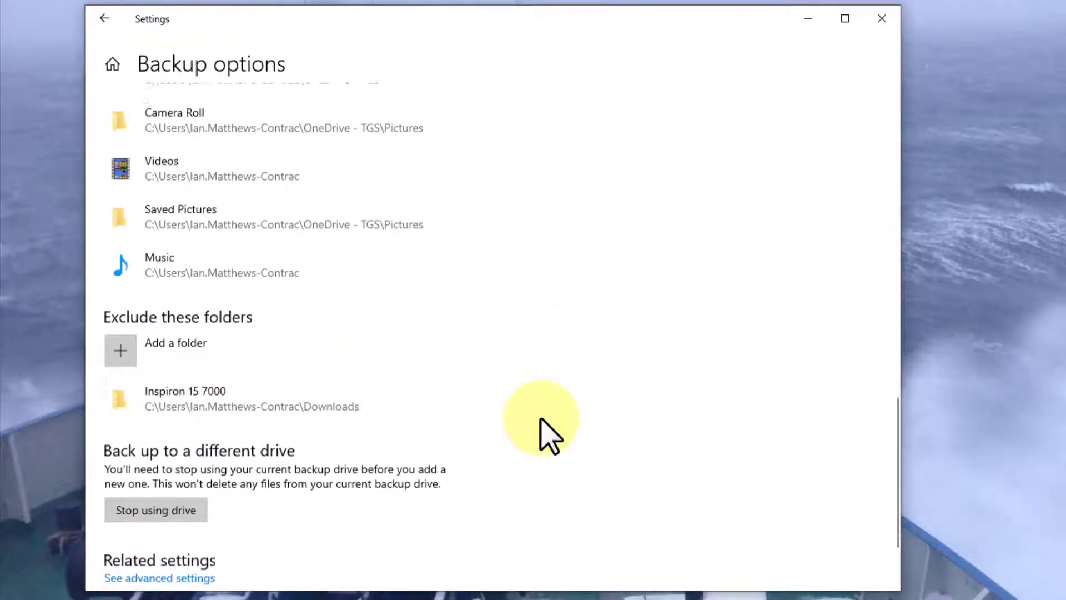
scroll(down, 3)
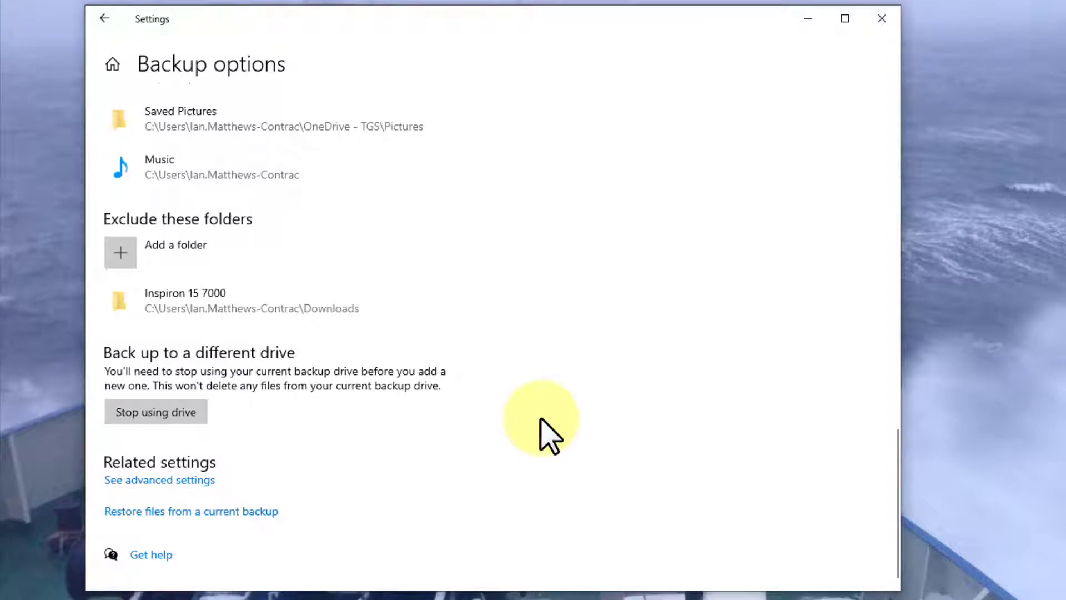
scroll(up, 3)
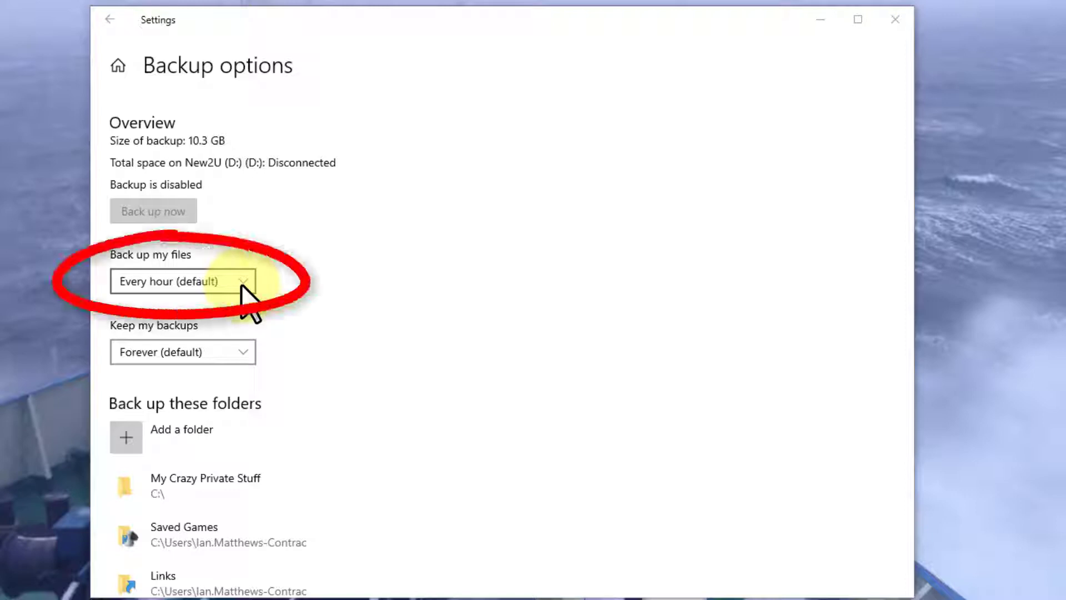
click(182, 281)
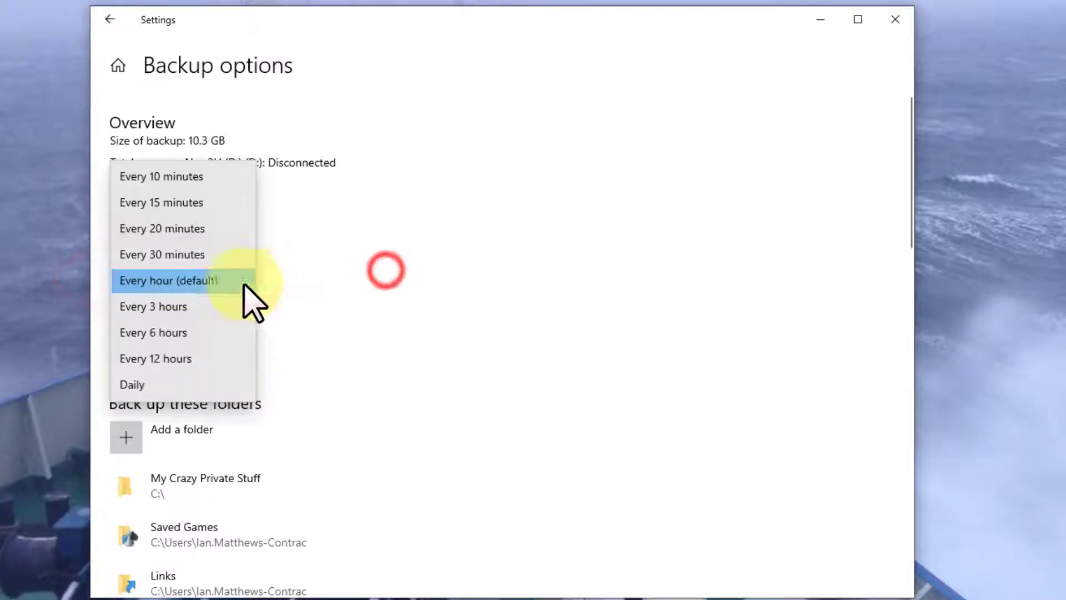
click(168, 279)
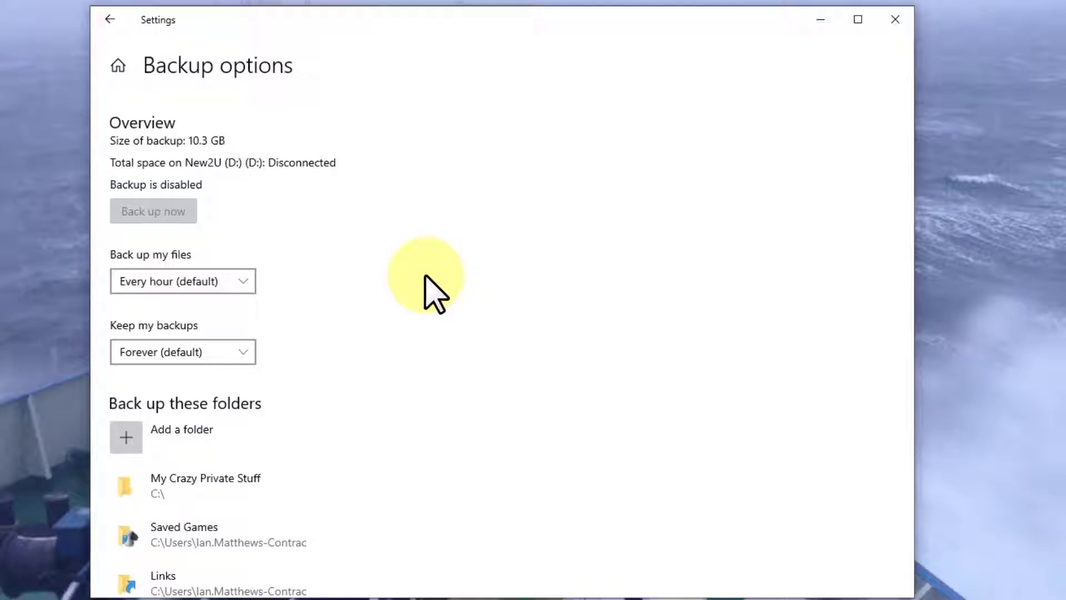
mouse_move(225, 381)
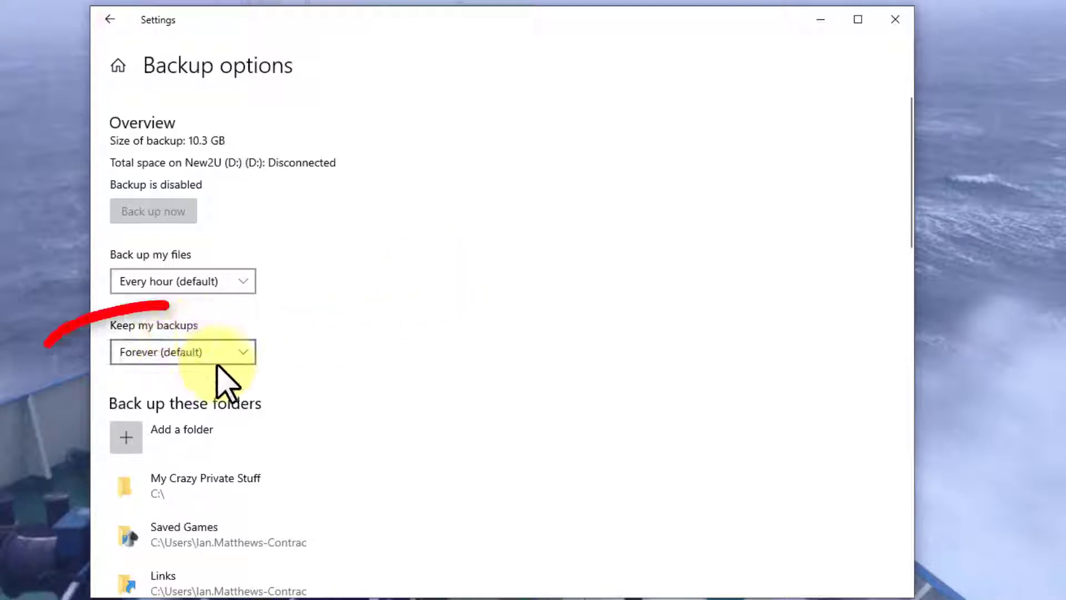
- Set 'Keep my backups' to Until space is needed instead of Forever
click(182, 352)
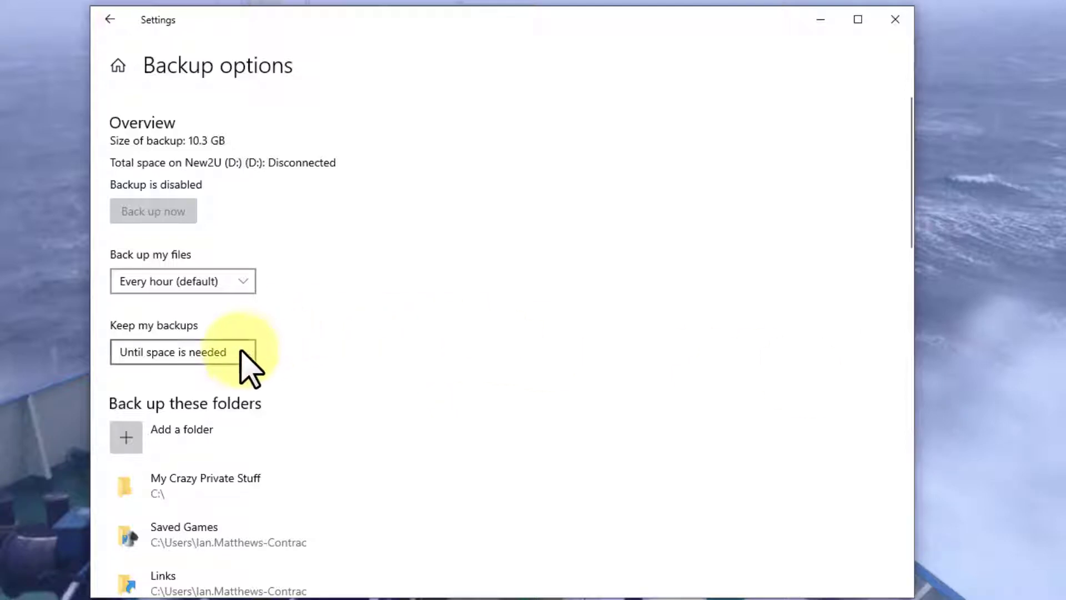
mouse_move(724, 257)
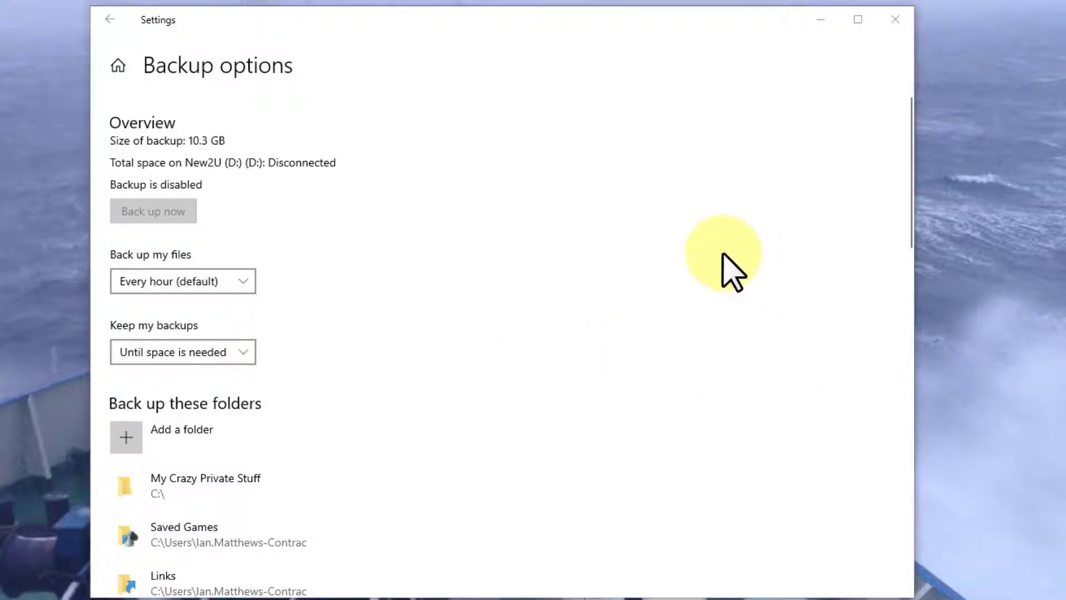
mouse_move(663, 245)
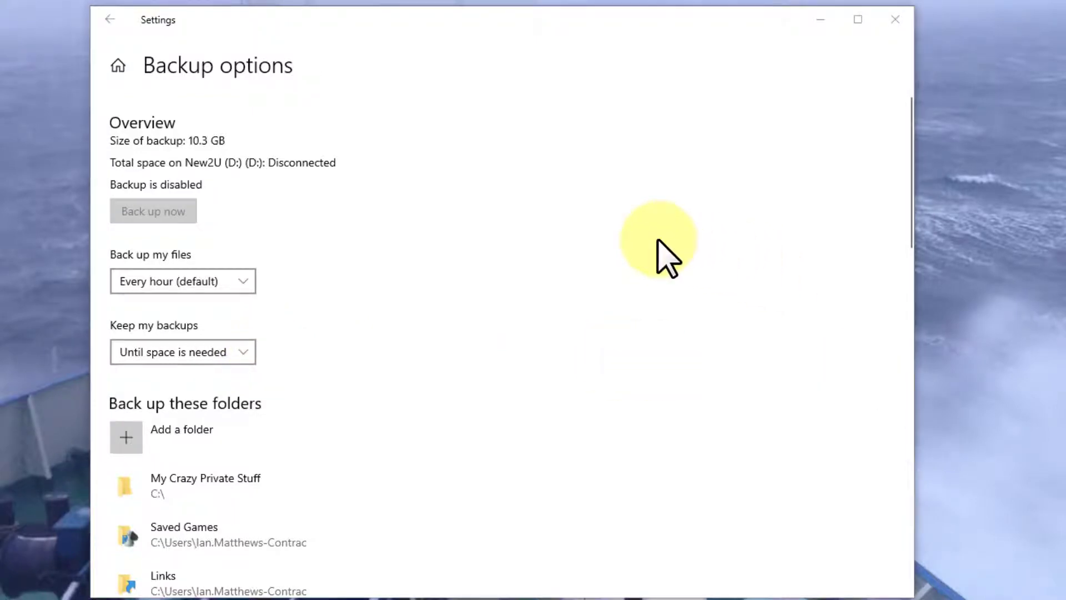
scroll(down, 3)
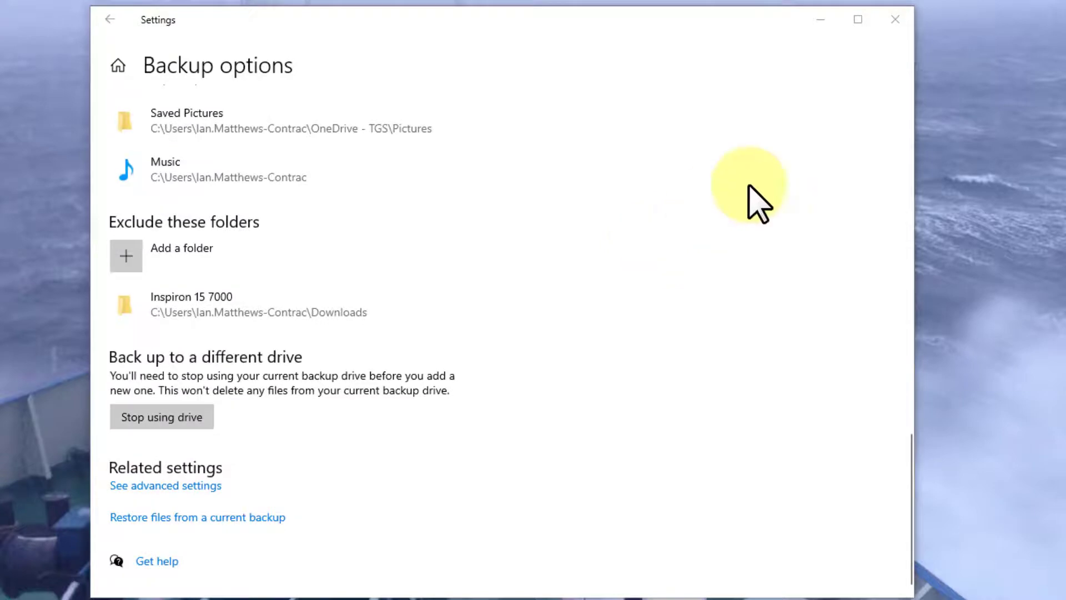
click(9, 585)
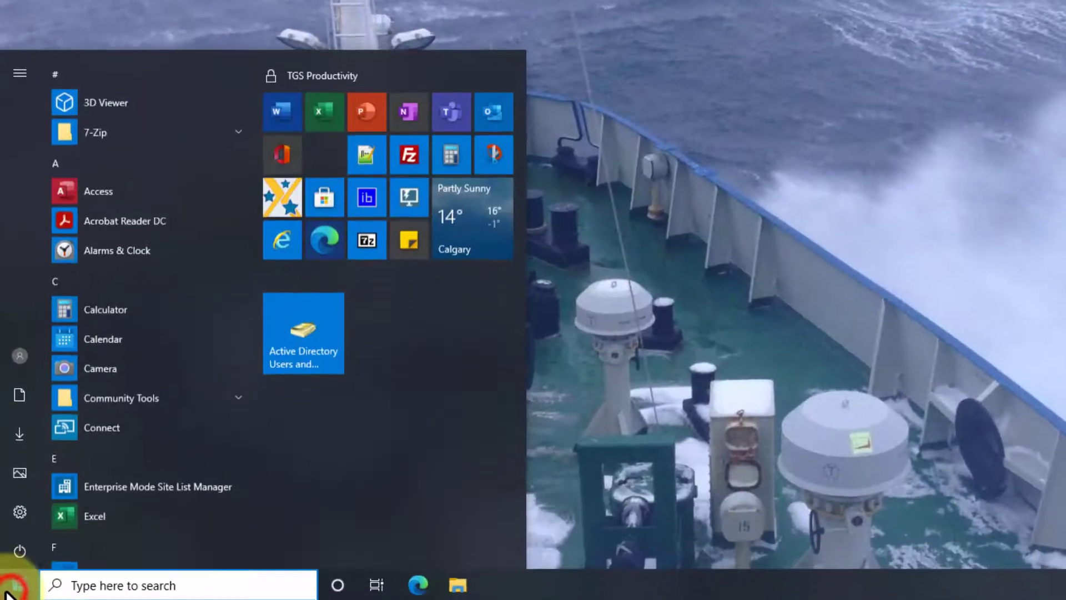
text(backup settings)
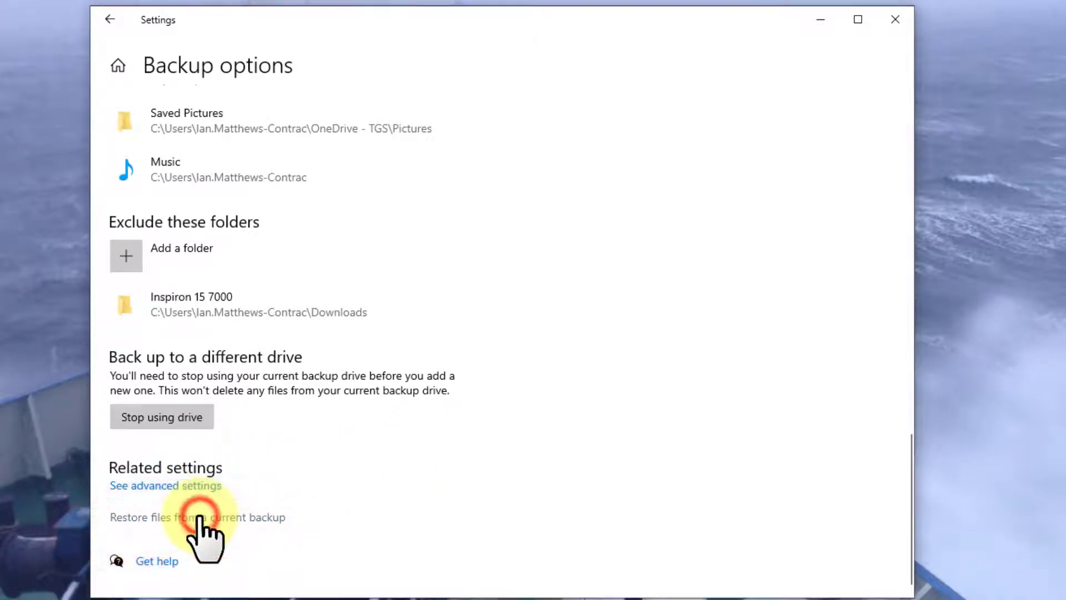
- Launch File History's restore view of the April 6, 2021 backup
click(196, 517)
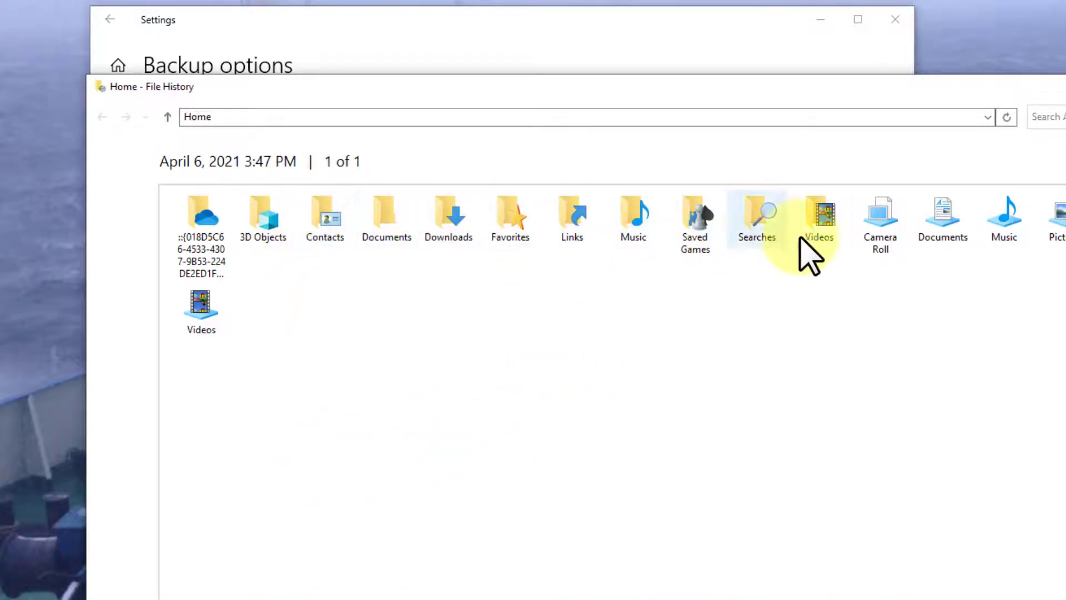
mouse_move(760, 225)
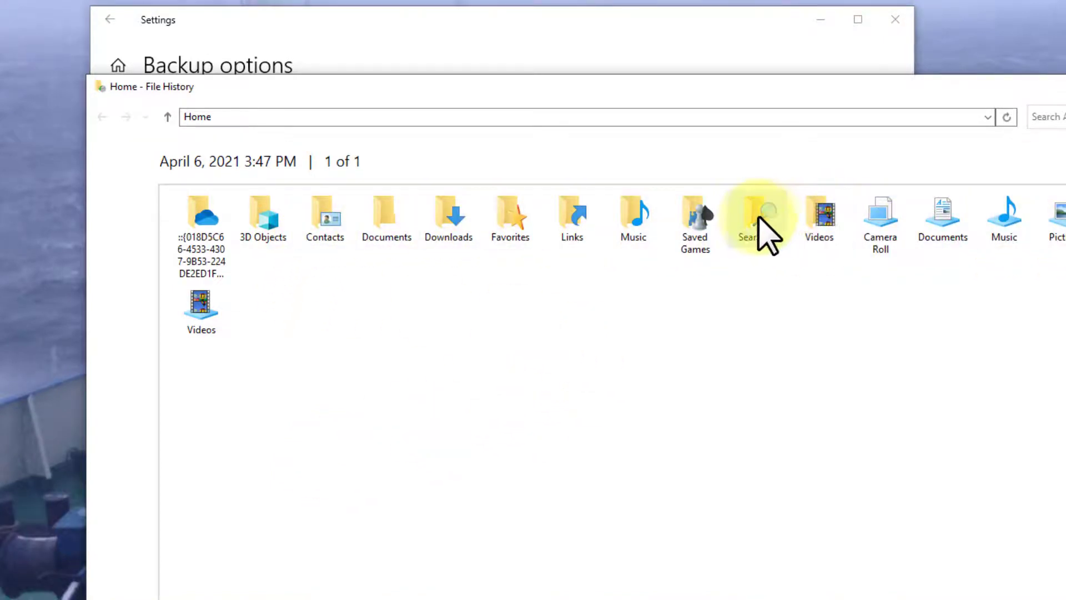
mouse_move(638, 218)
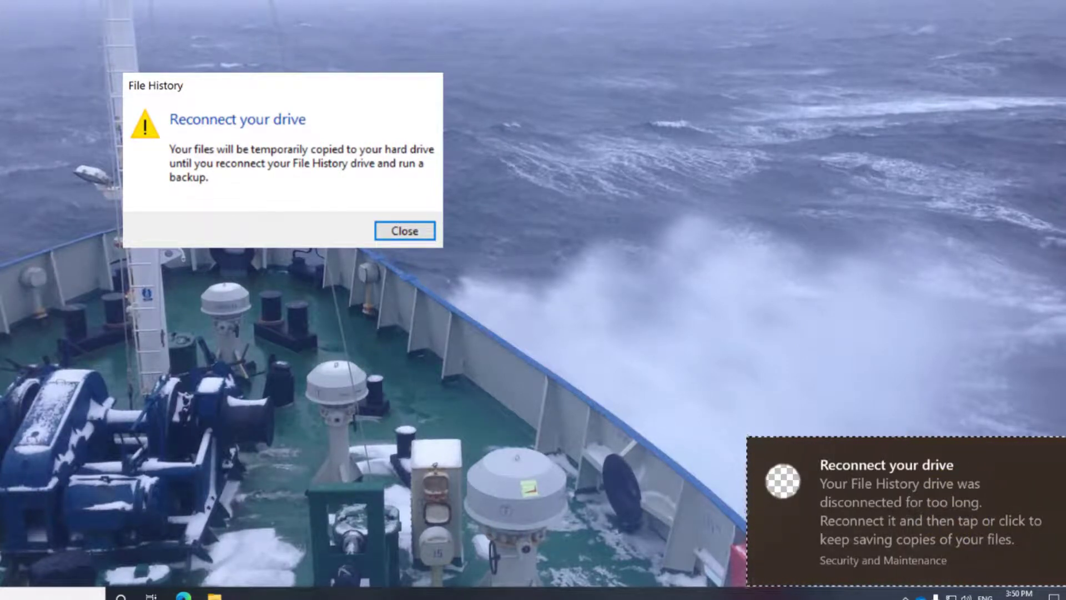
mouse_move(465, 269)
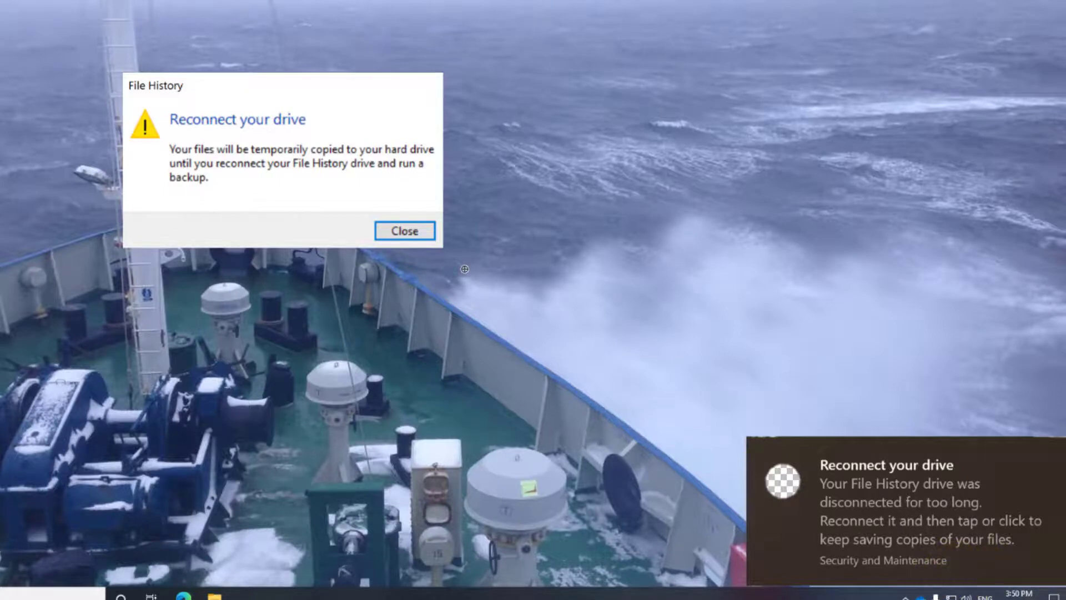
- Dismiss the 'Reconnect your drive' warning, returning to Backup options
click(404, 231)
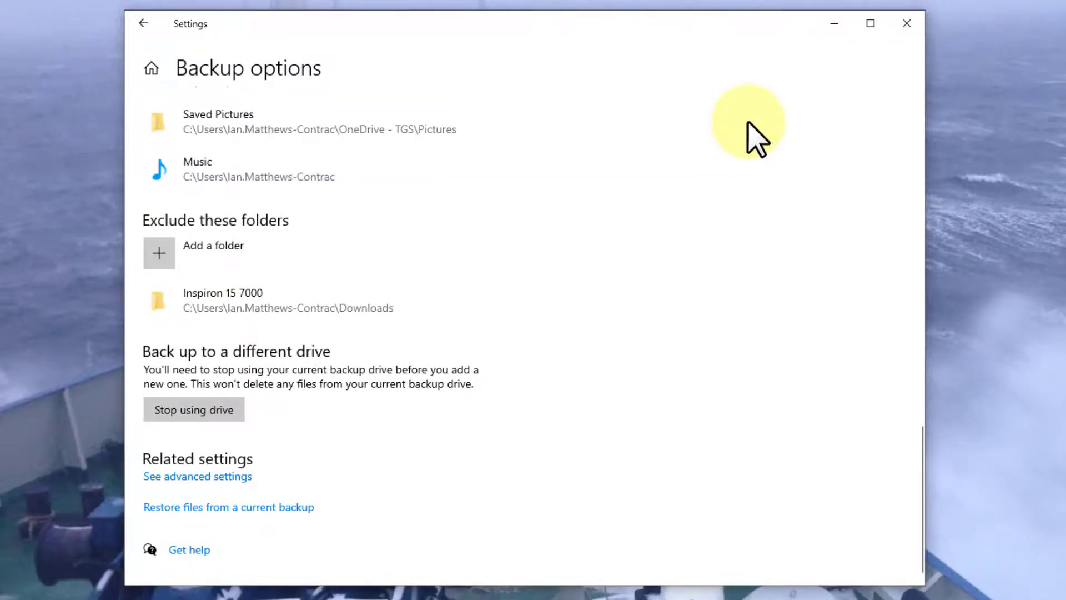
scroll(up, 3)
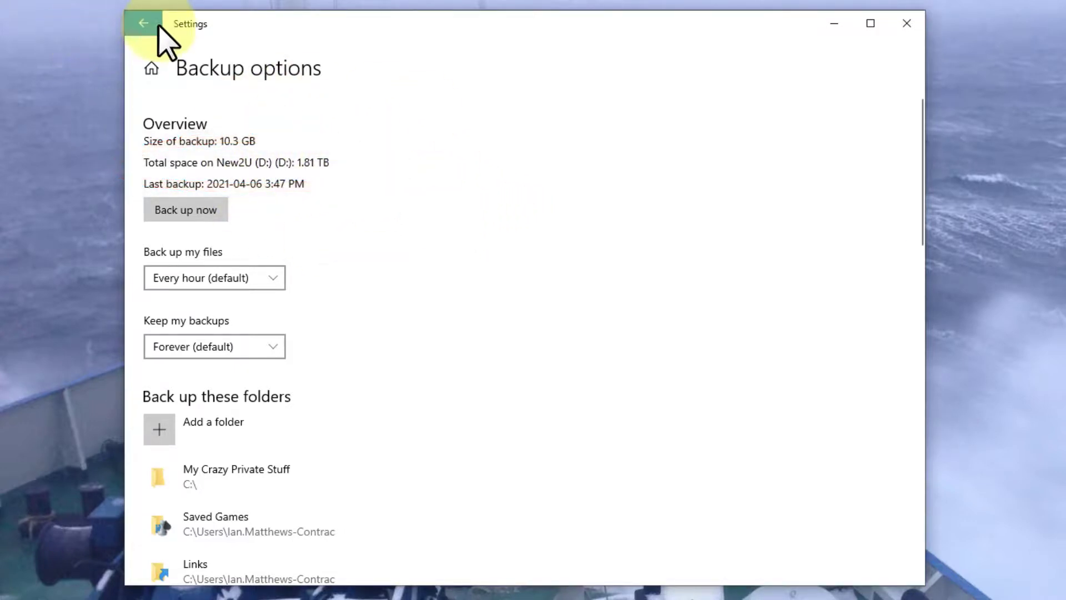
click(143, 22)
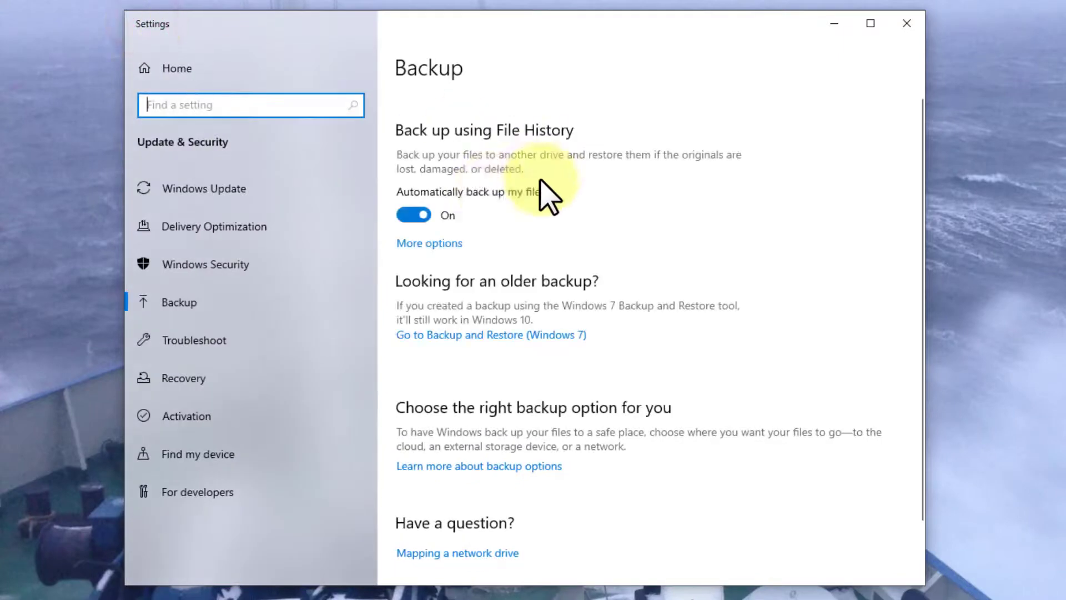
click(429, 243)
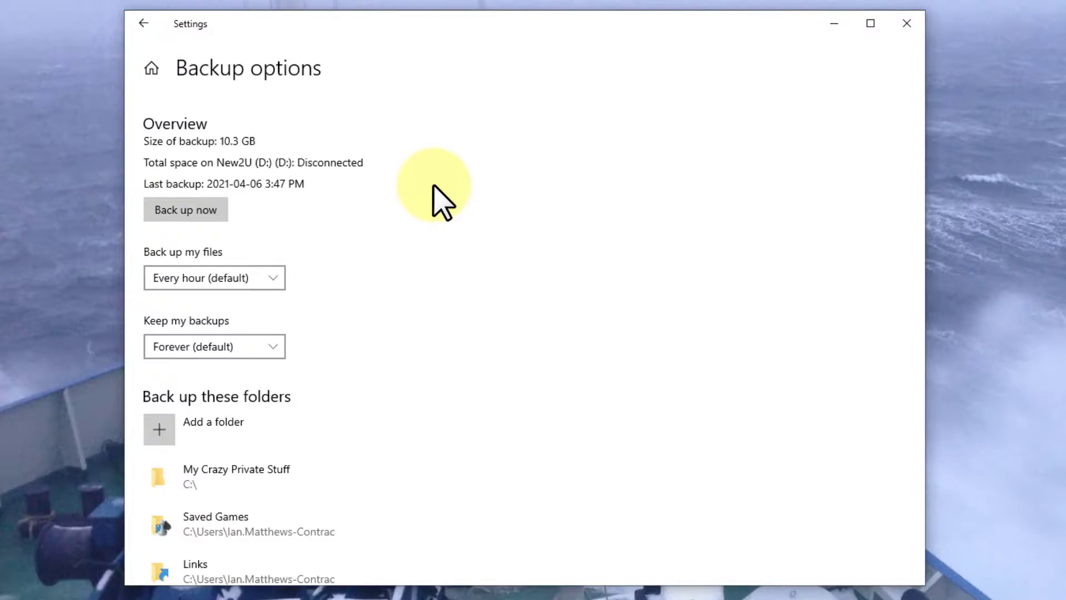
mouse_move(298, 180)
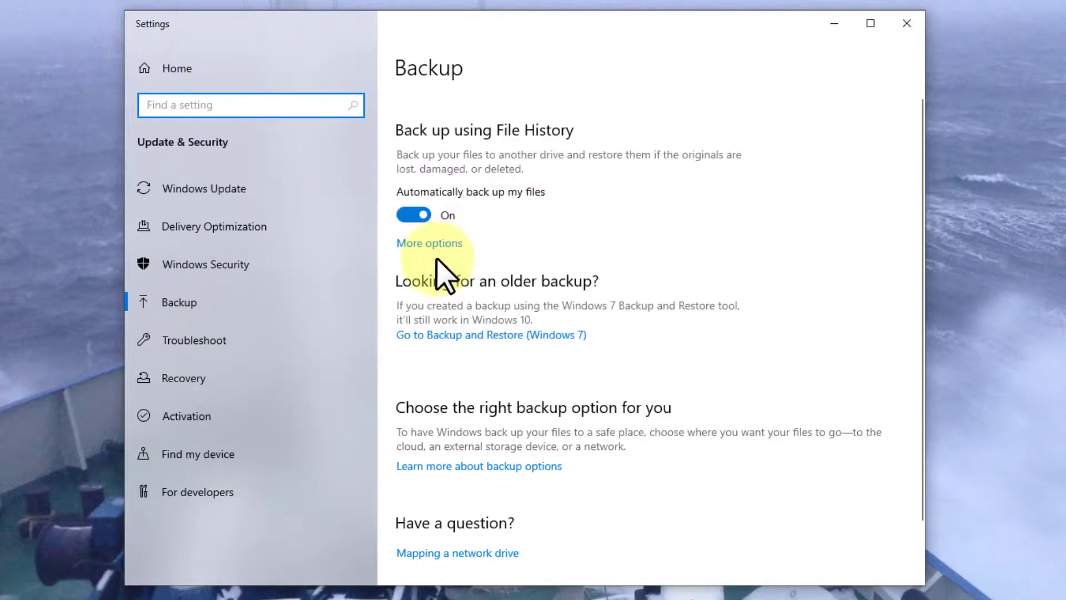
click(429, 243)
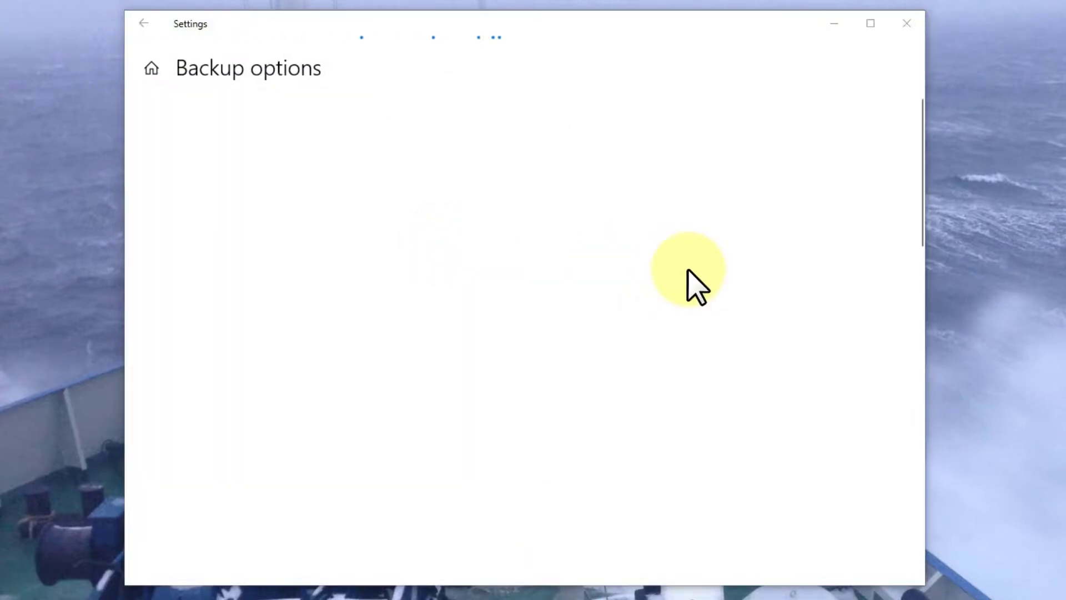